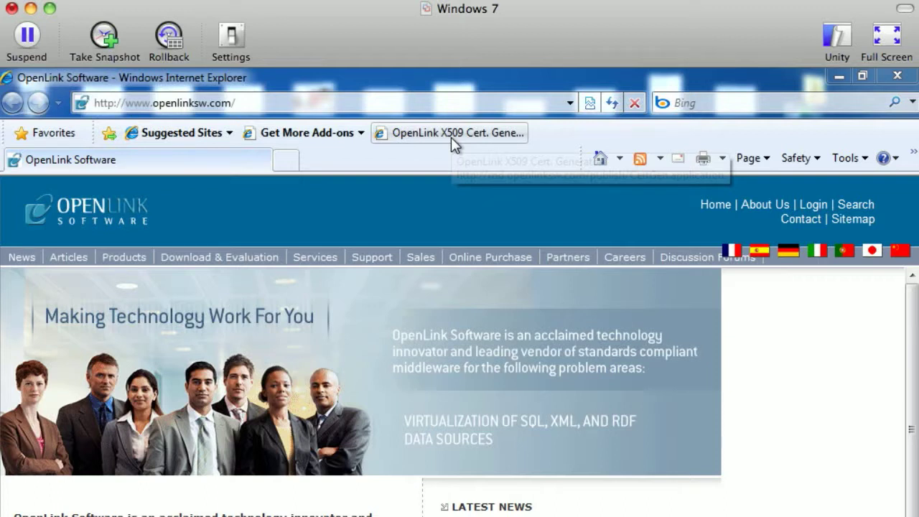
Start the OpenLink X.509 Certificate Wizard from the Favorites bar shortcut
left_click(450, 132)
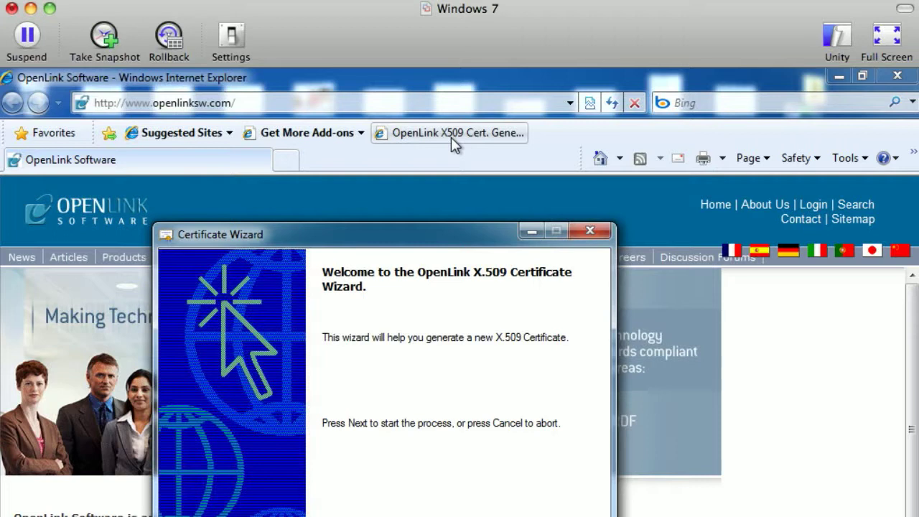
scroll("down", 3)
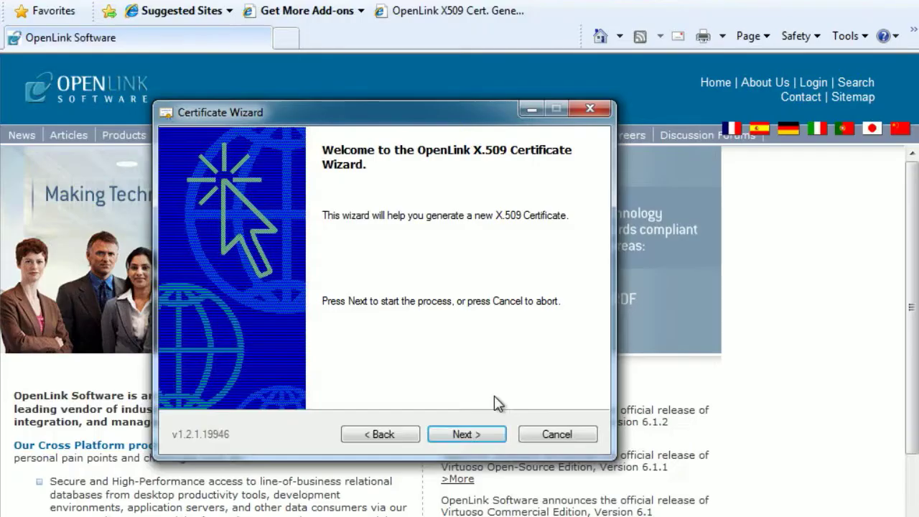
Choose Client Certificate (WebID, S/MIME) as the type and proceed to the Certificate Details page
left_click(465, 434)
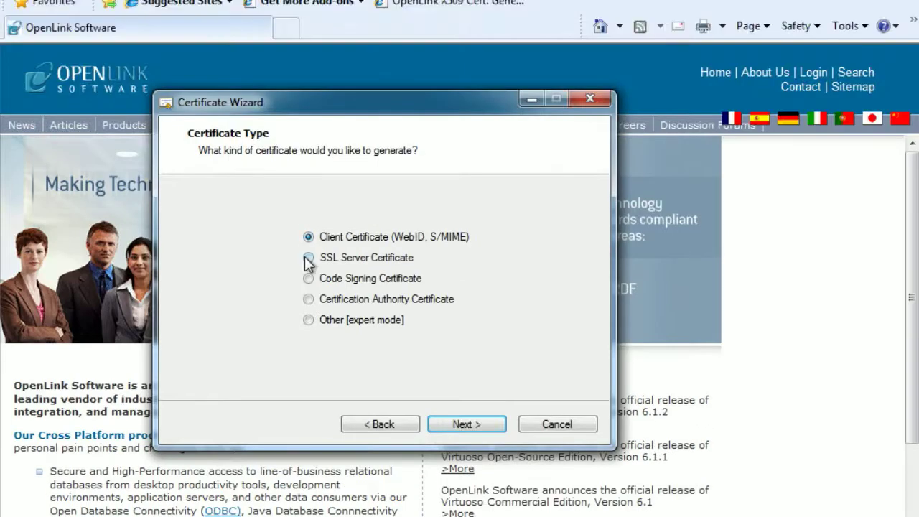
left_click(307, 257)
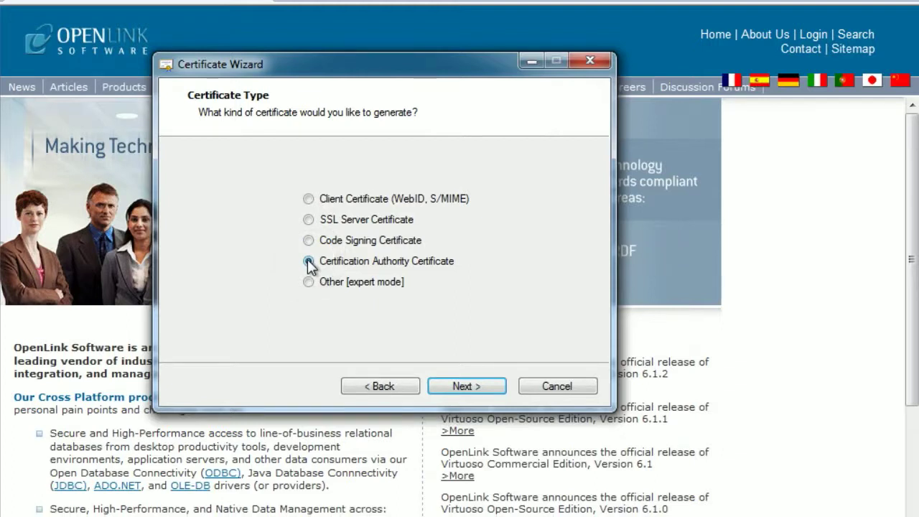
left_click(308, 261)
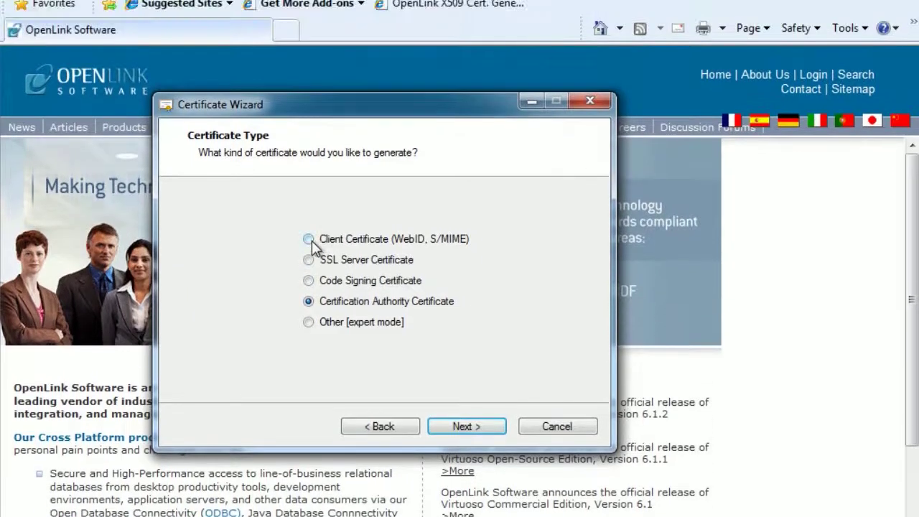
left_click(309, 239)
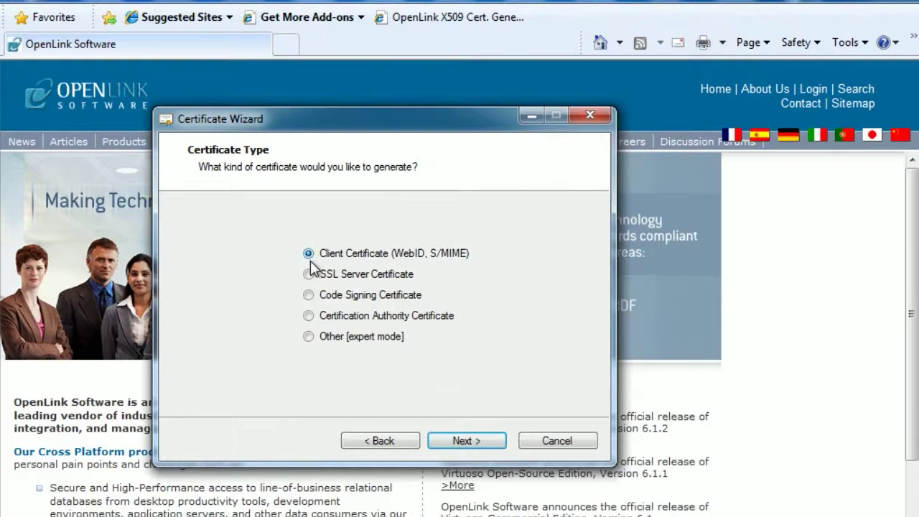
left_click(465, 439)
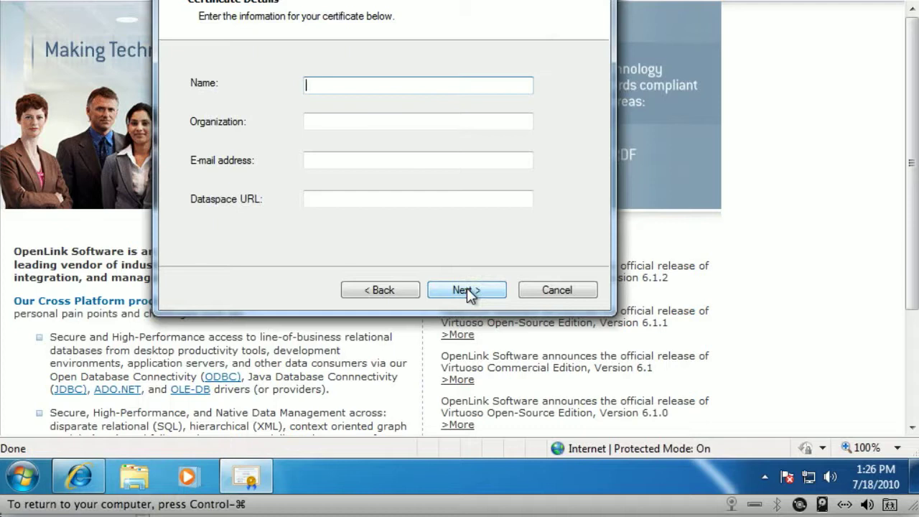
type("Kingsley I")
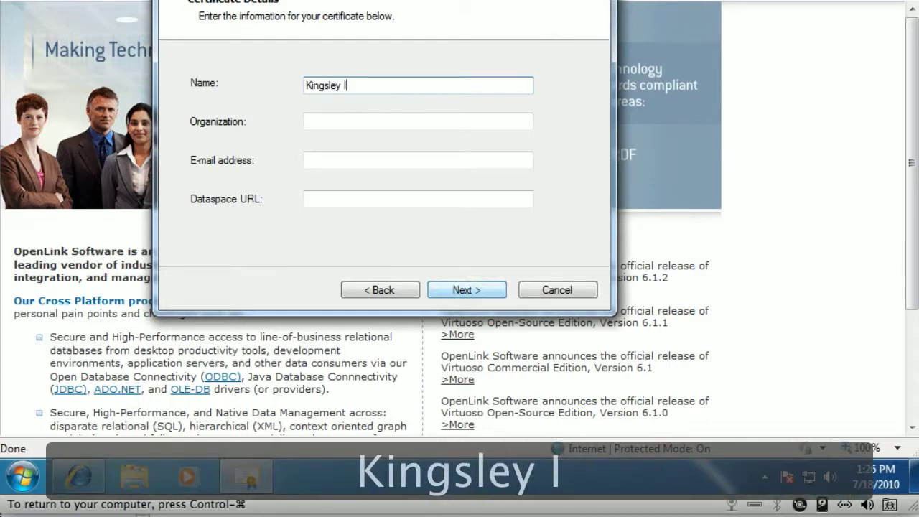
key("Backspace")
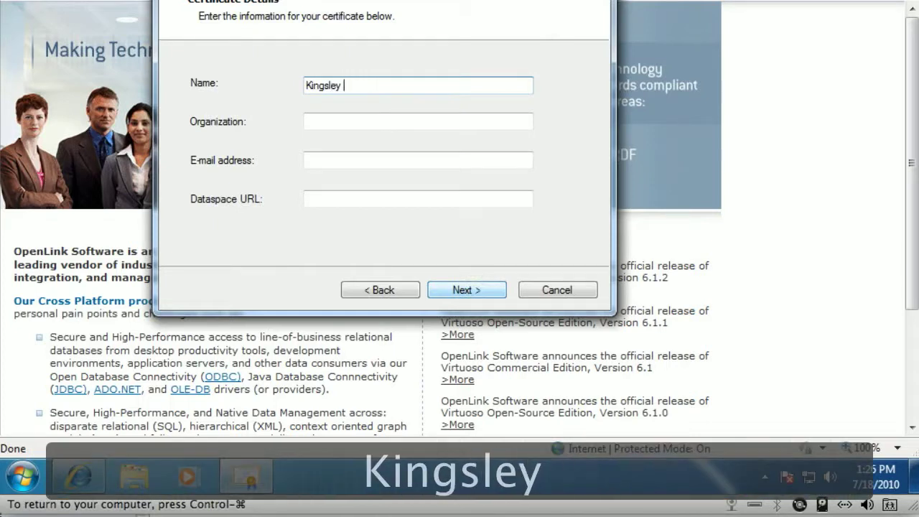
type("Uyi Idehen")
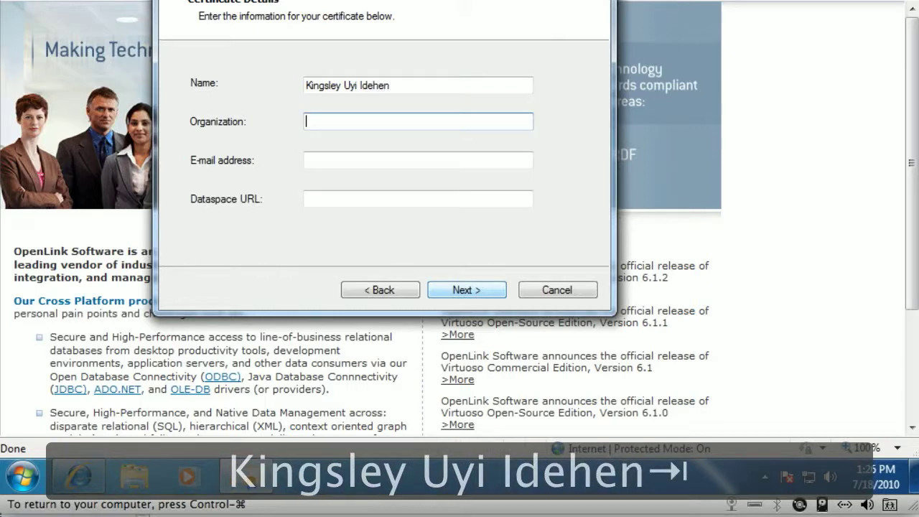
Set the organization to 'Personal Data Space Network (ODS Powered)'
type("Personal")
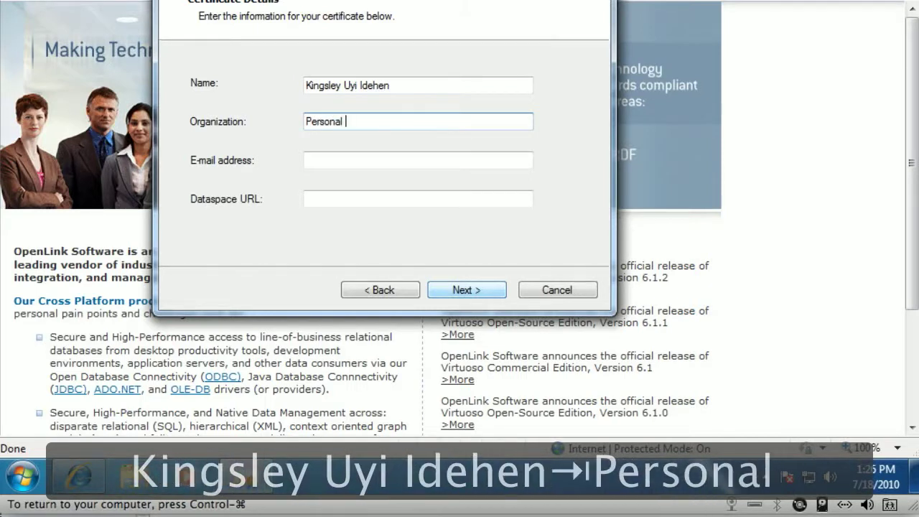
type("Data Space")
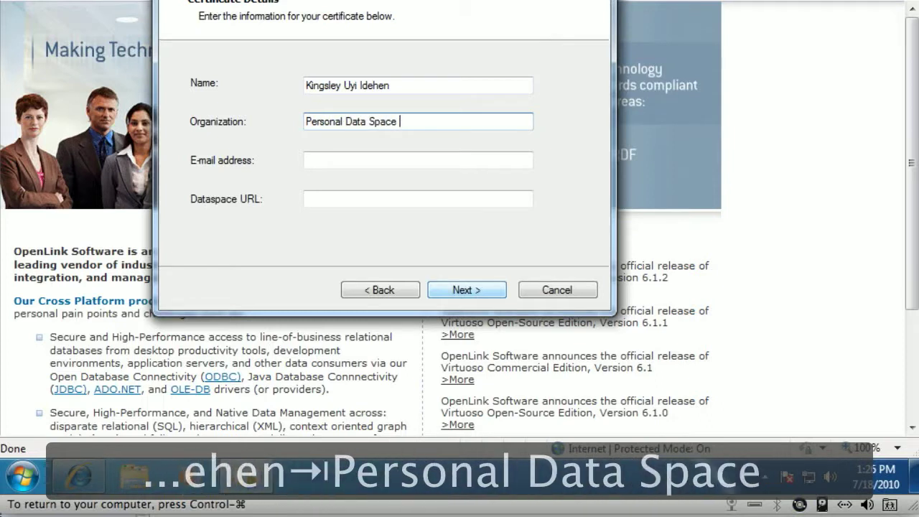
type("Network (")
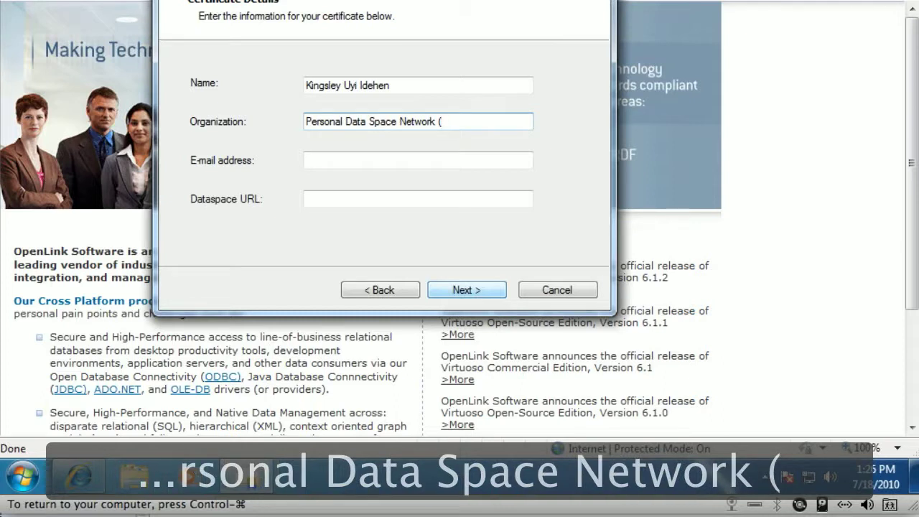
type("ODS")
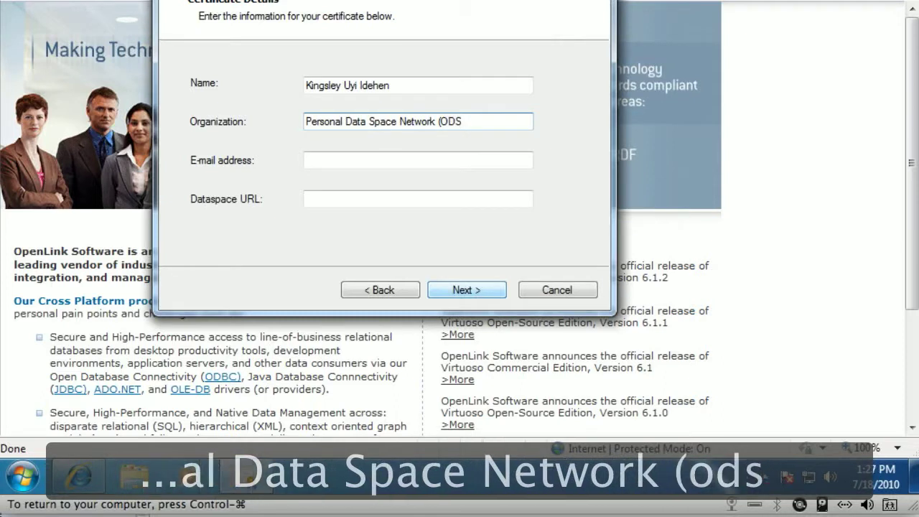
type("Powered")
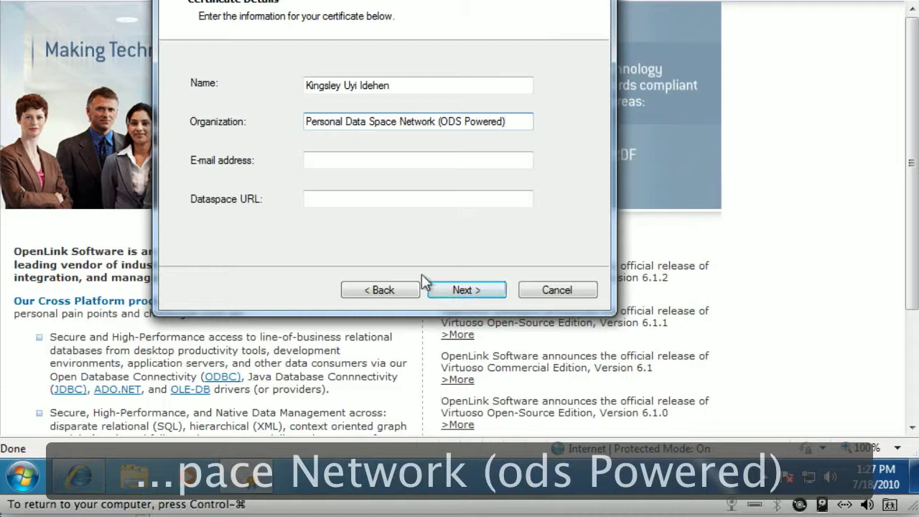
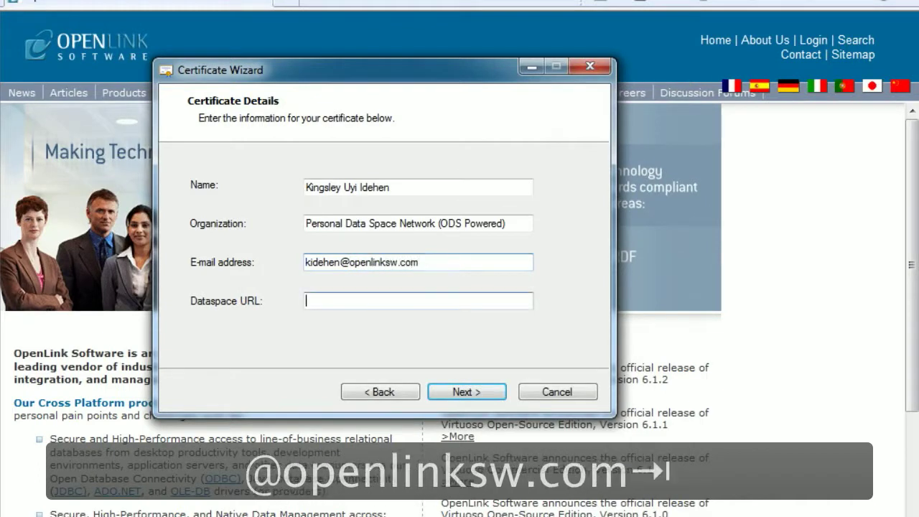
type("http")
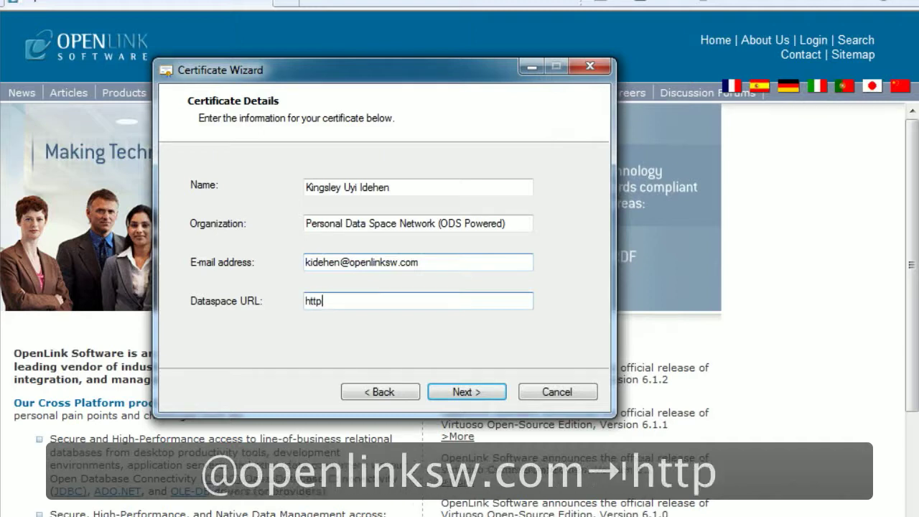
type("://kingsley")
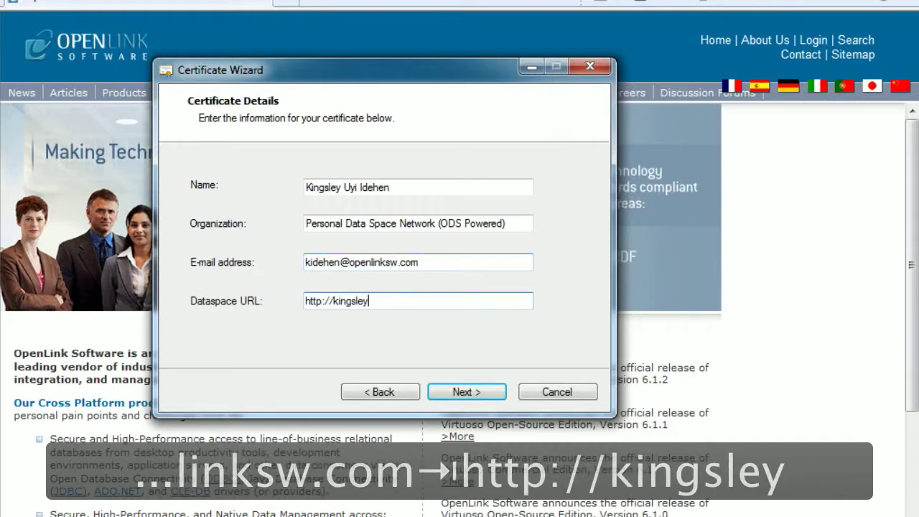
type(".idehen.net/")
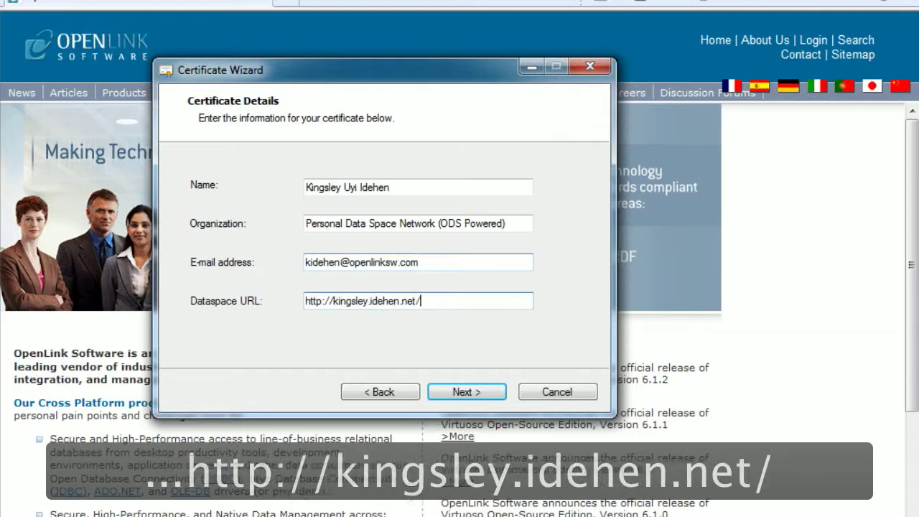
type("dataspace/p")
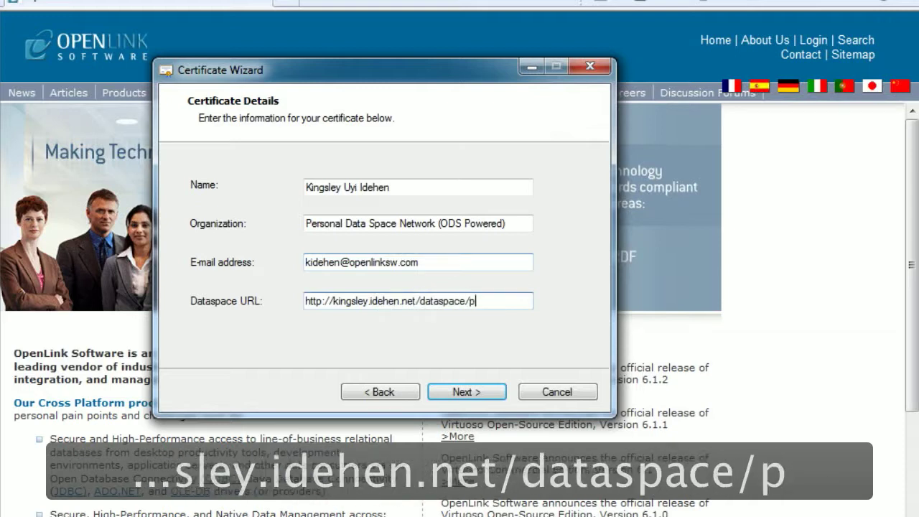
type("erson/k")
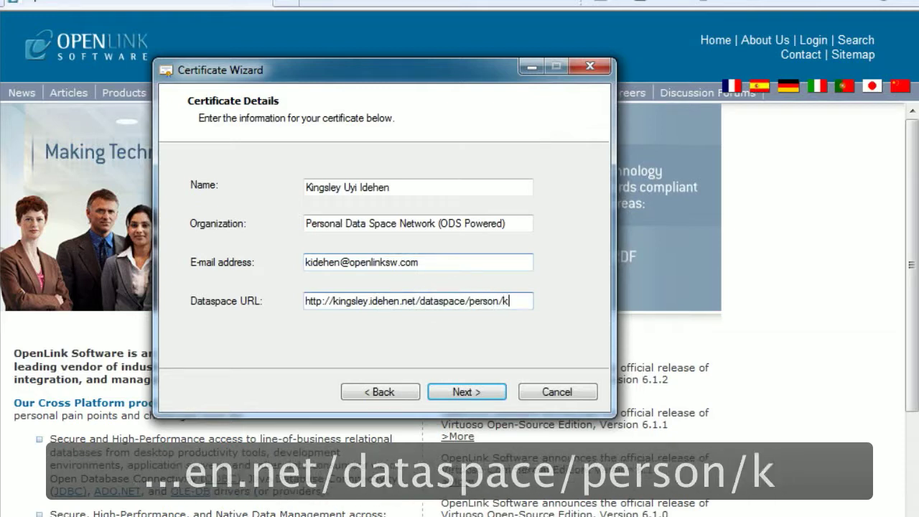
type("idehen#t")
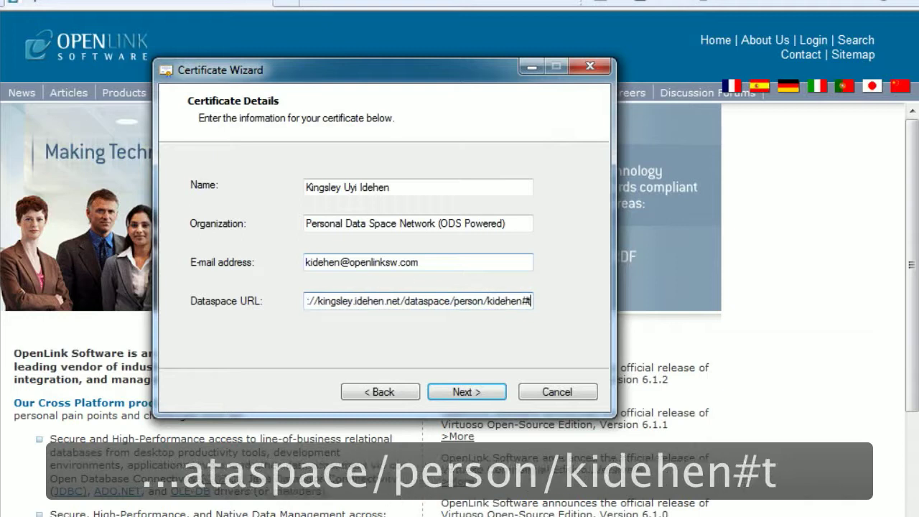
type("his")
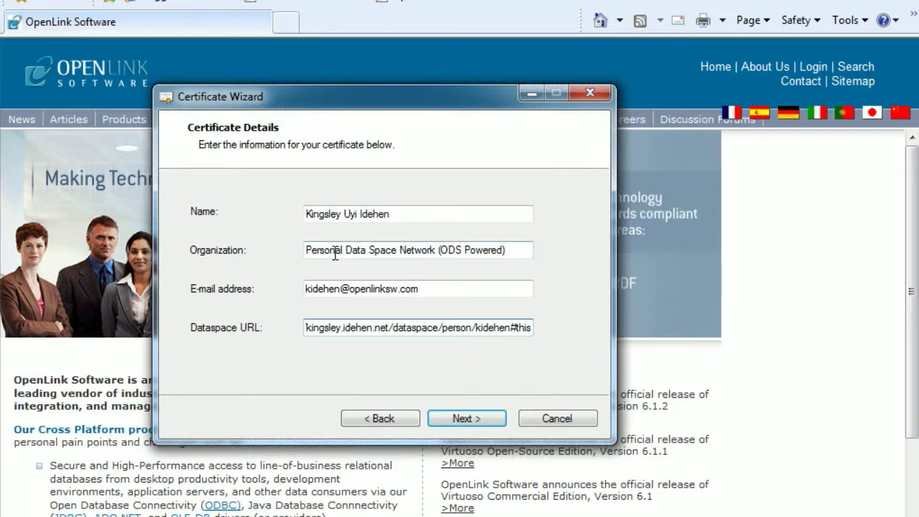
Accept the issuer and proceed to the Install or save page
left_click(467, 417)
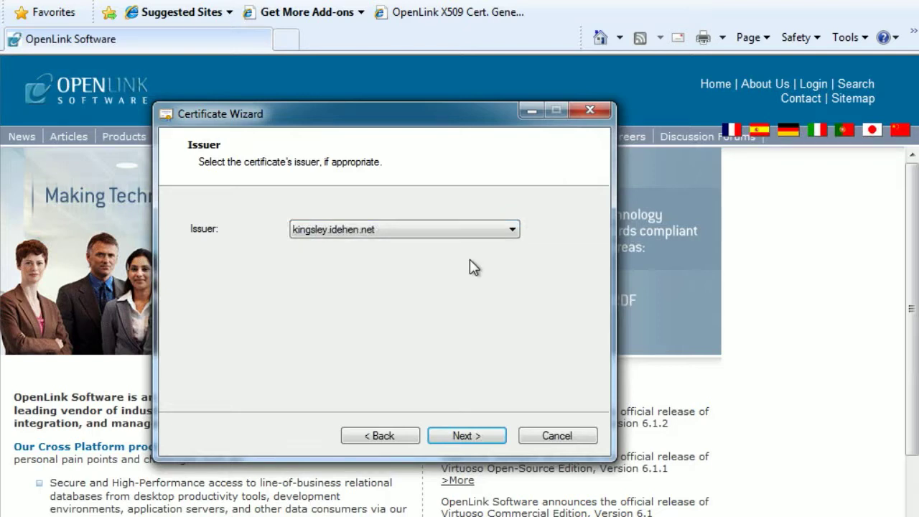
left_click(465, 435)
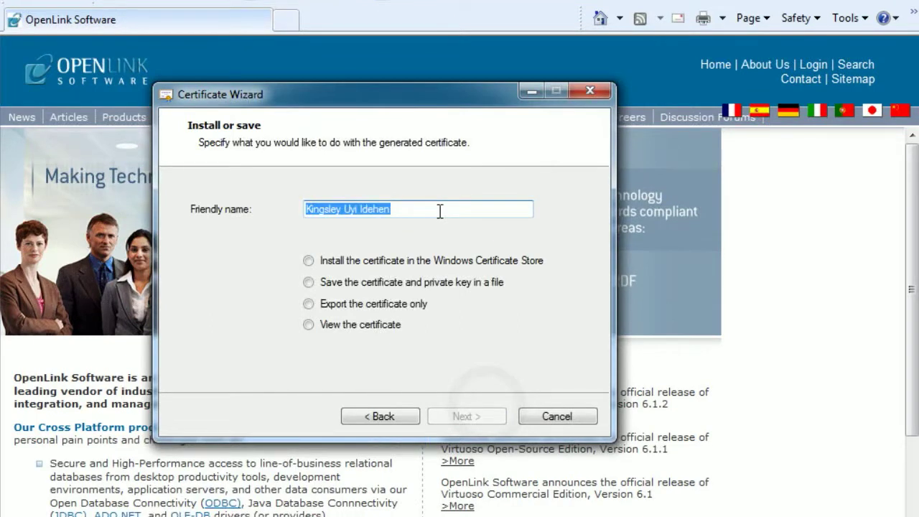
Append '(WebID Demo)' to the certificate's friendly name
type("(")
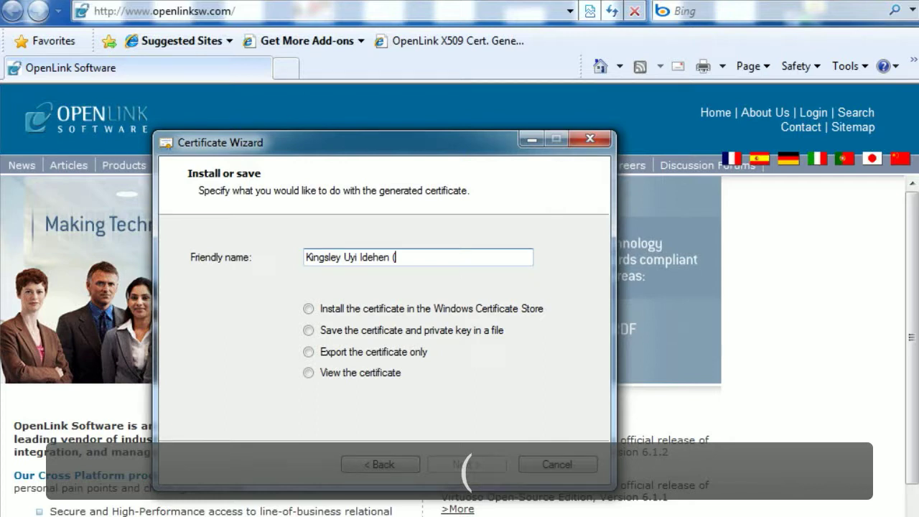
type("WebID Demo")
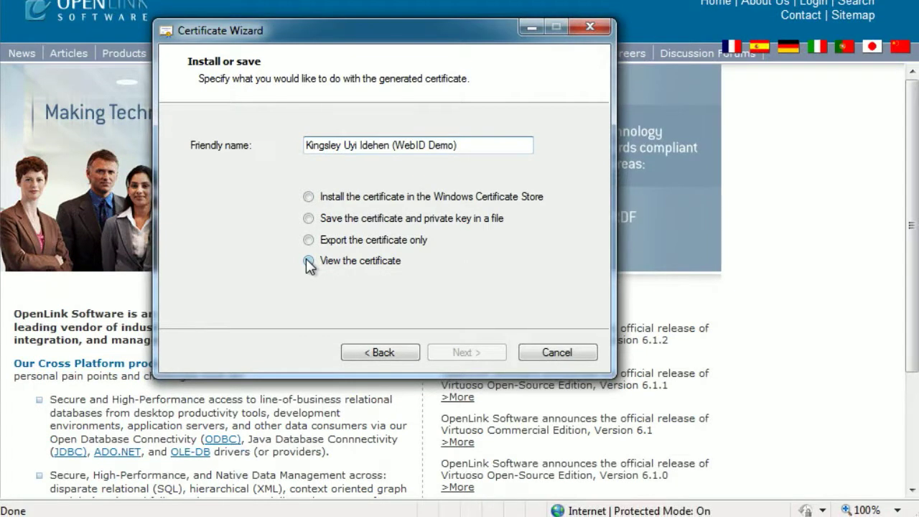
Review the install/save options and settle on installing in the Windows Certificate Store
left_click(309, 242)
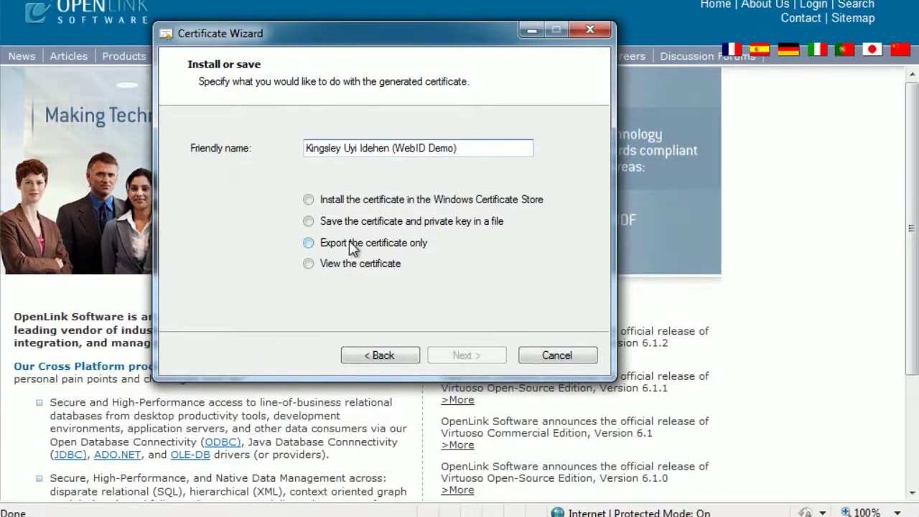
left_click(309, 256)
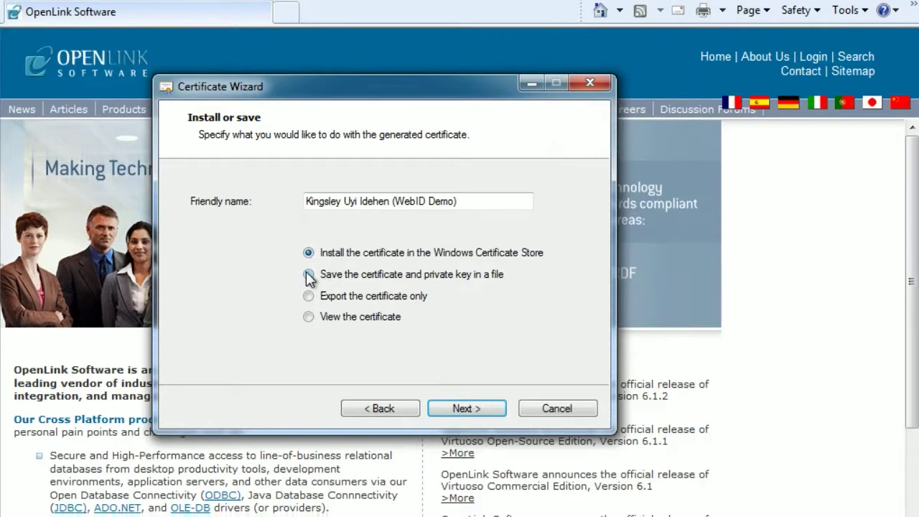
left_click(307, 275)
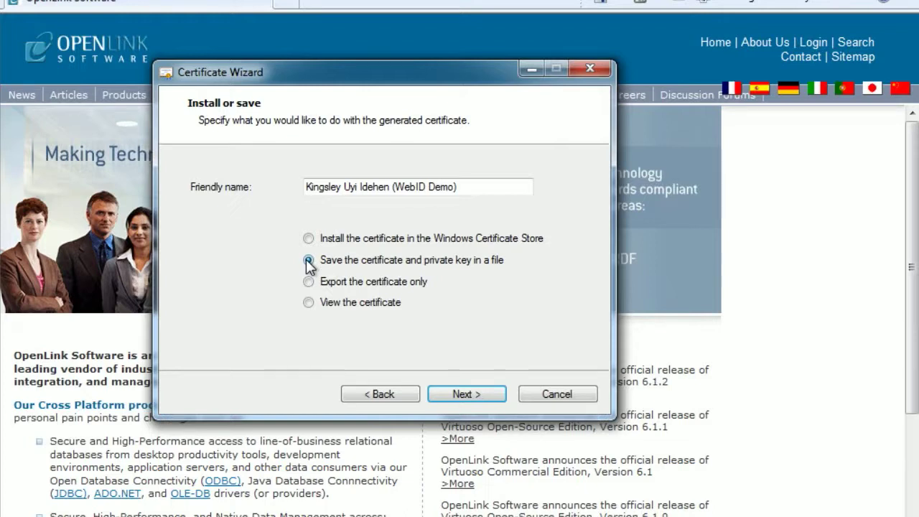
left_click(308, 261)
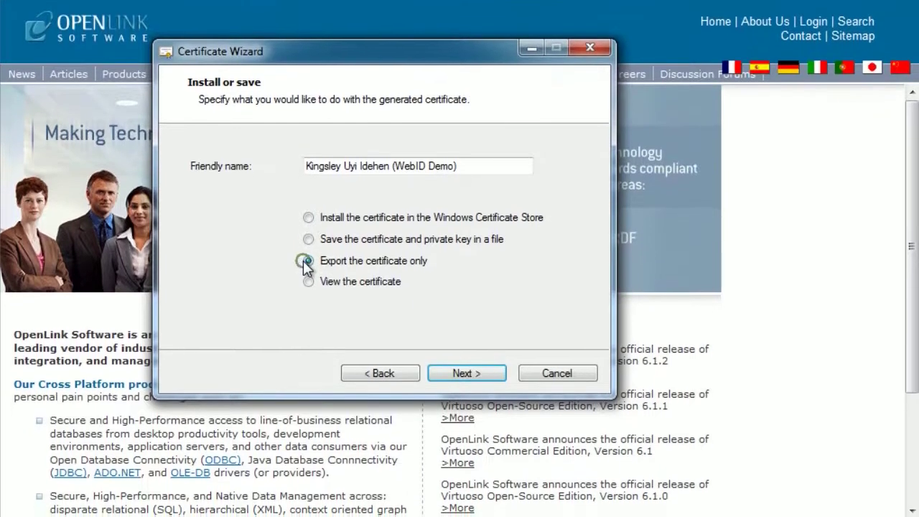
left_click(307, 266)
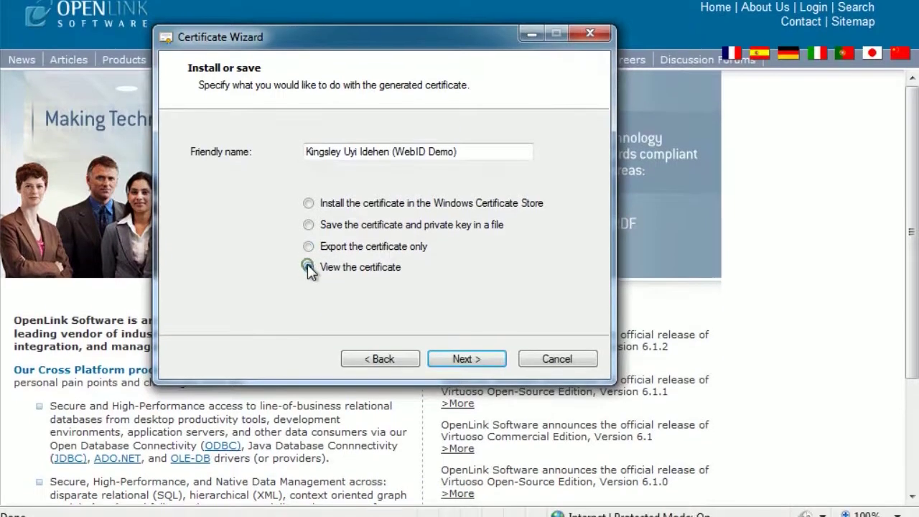
left_click(308, 266)
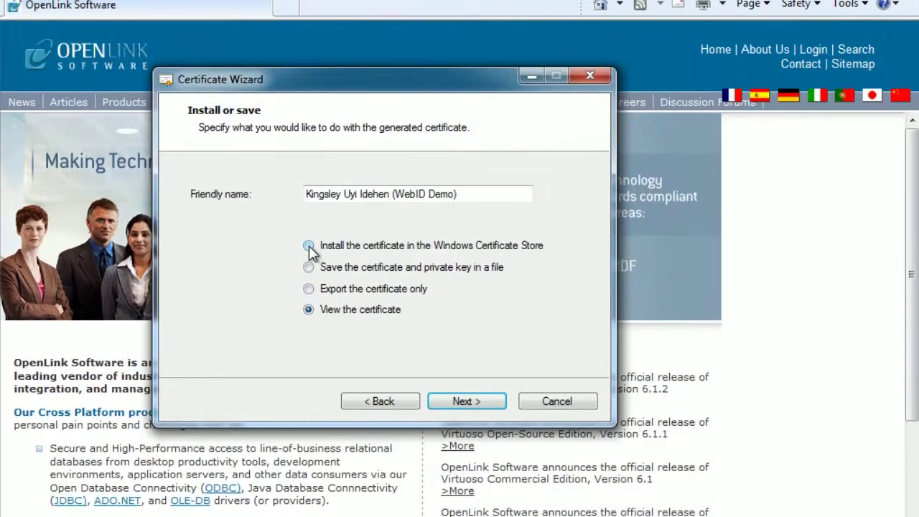
left_click(309, 244)
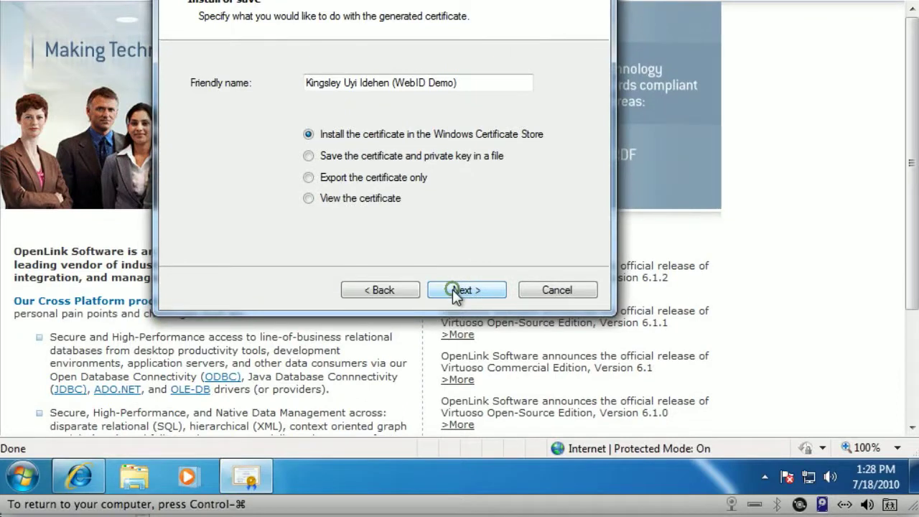
Install the certificate in the Windows store and finish the wizard
left_click(465, 290)
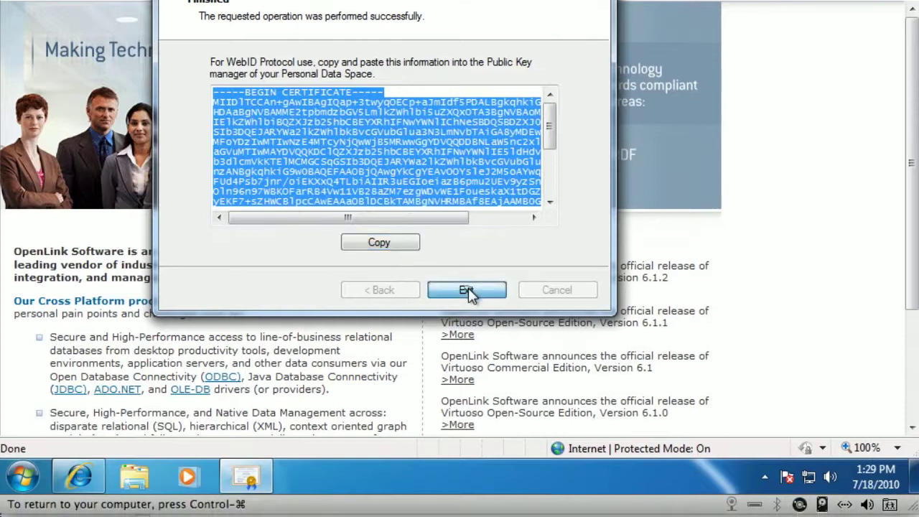
left_click(467, 290)
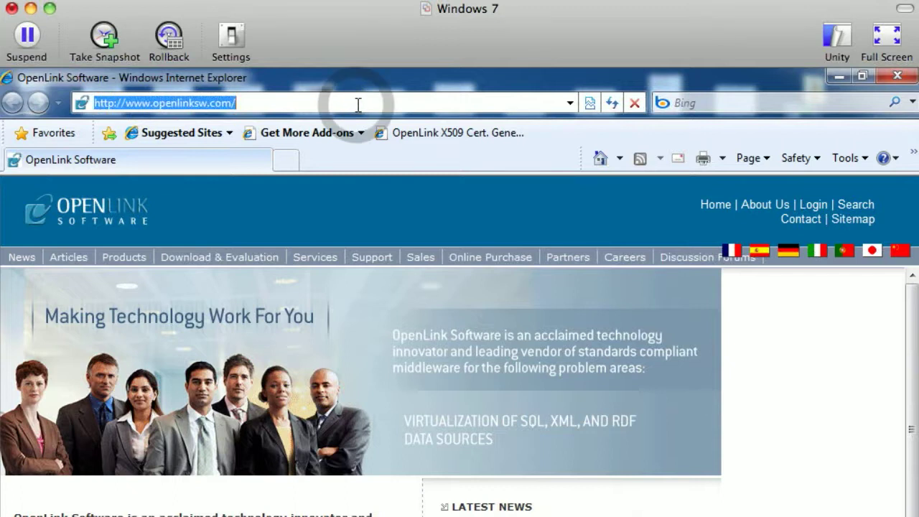
Navigate to the ODS data space at kingsley.idehen.net/ods
type("kingsley")
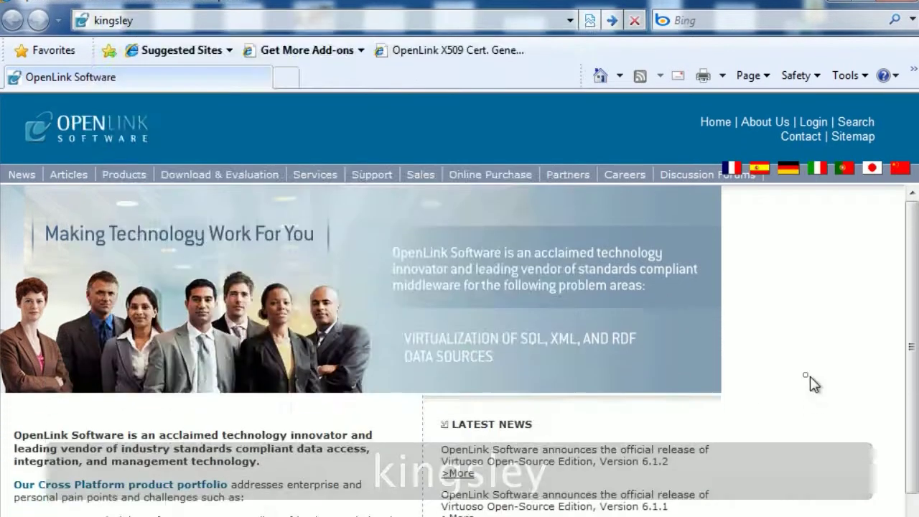
scroll("down", 3)
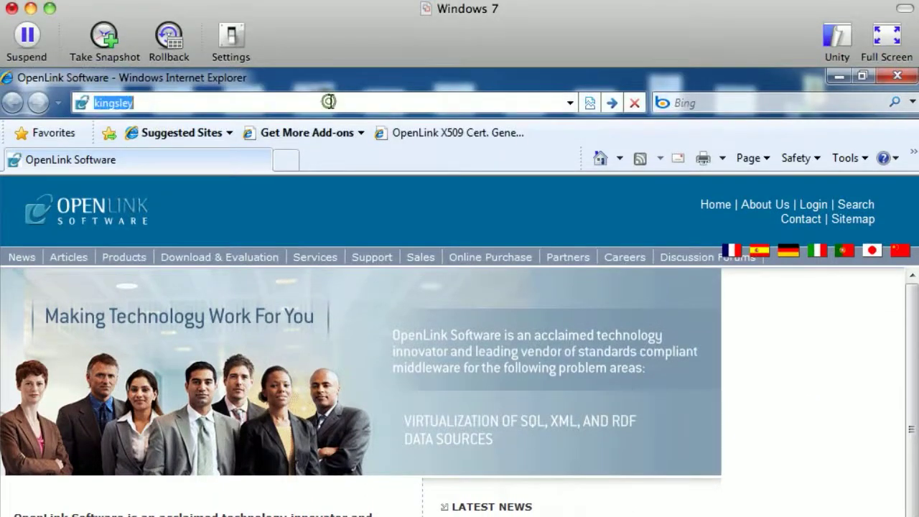
left_click(323, 102)
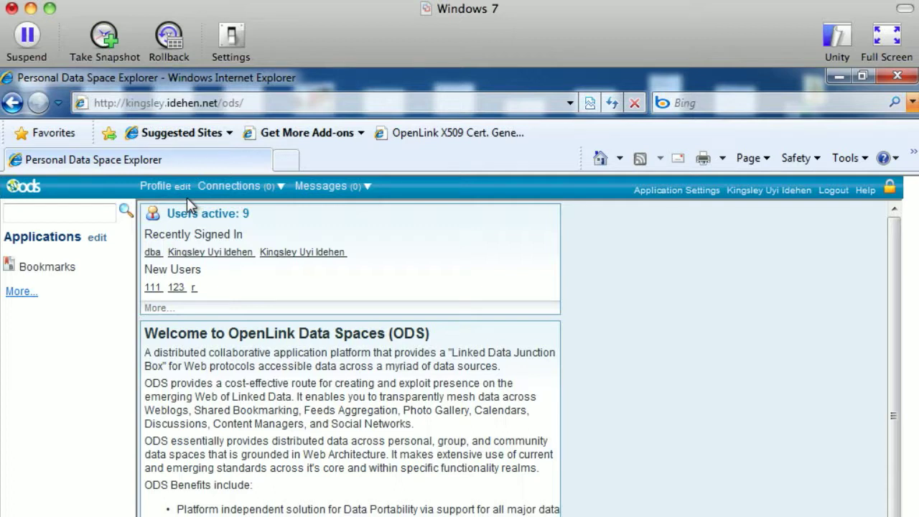
Open the ODS profile editor's Security settings for X.509 certificates
left_click(182, 186)
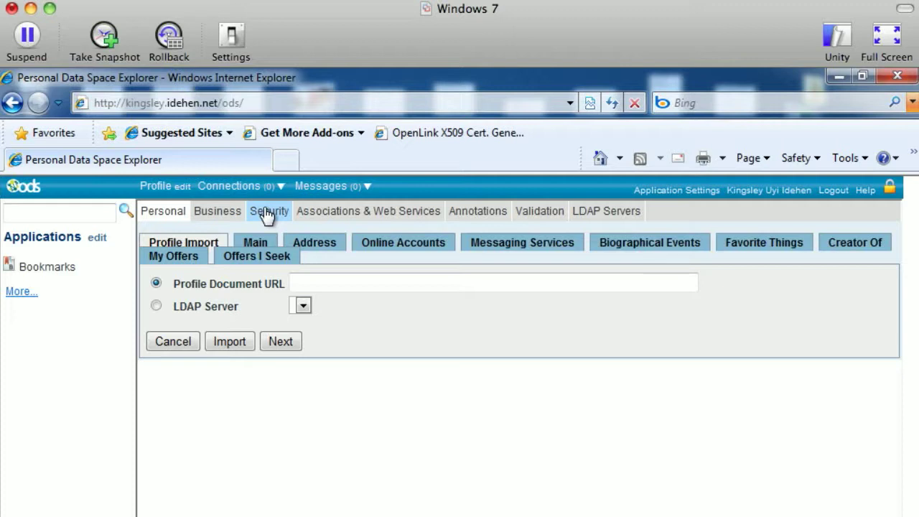
left_click(269, 210)
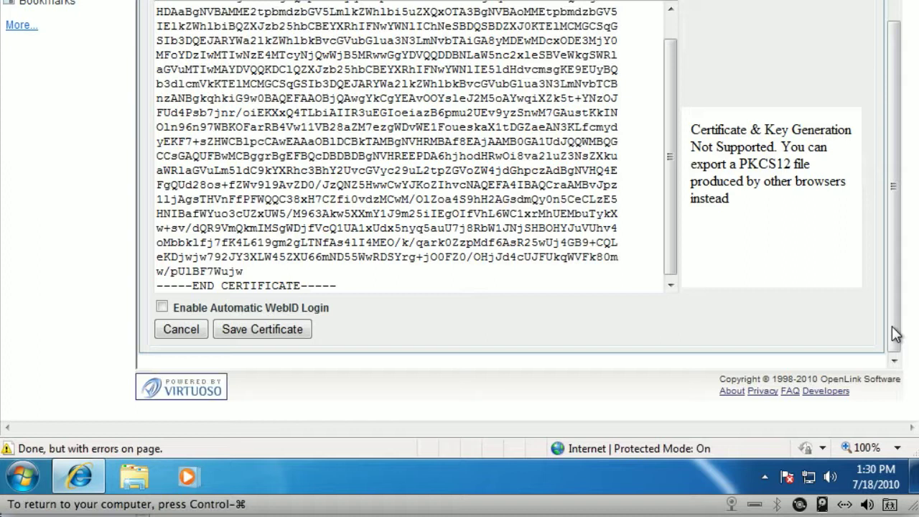
mouse_move(428, 343)
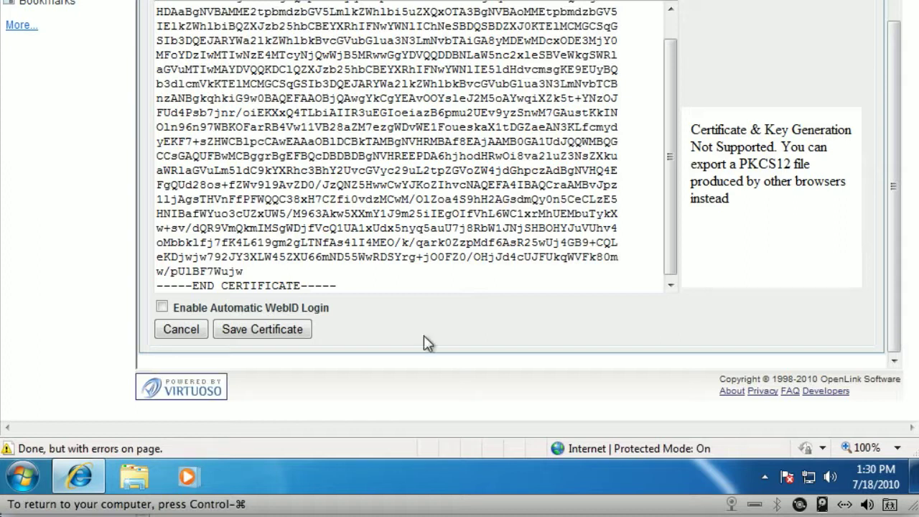
Save the WebID certificate to the profile with Enable Automatic WebID Login ticked
left_click(161, 308)
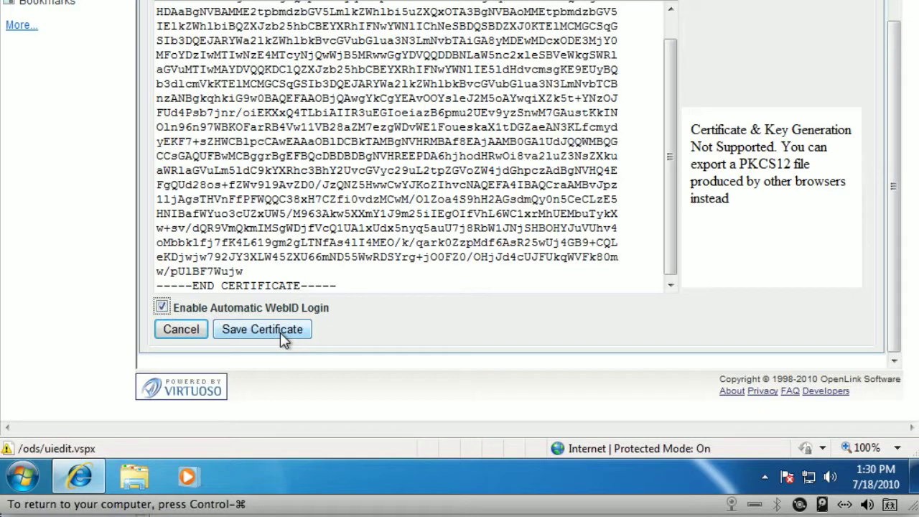
left_click(261, 329)
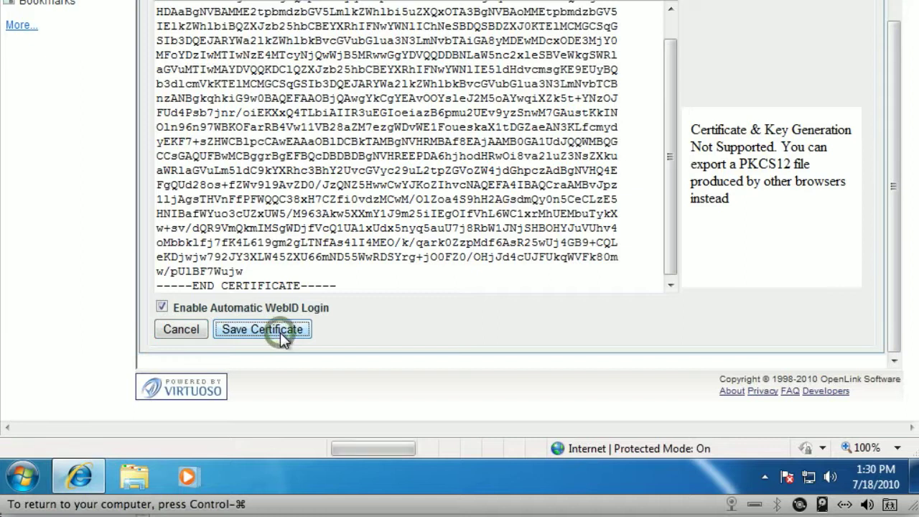
left_click(262, 329)
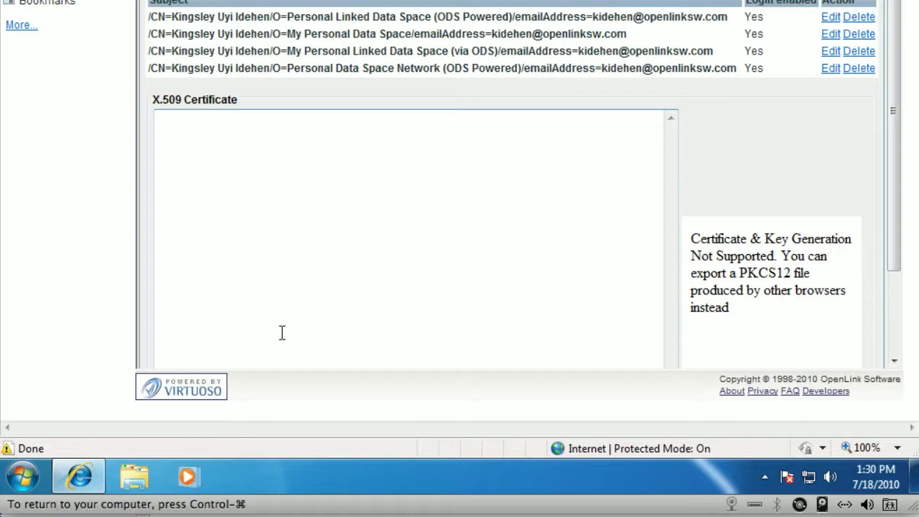
mouse_move(366, 297)
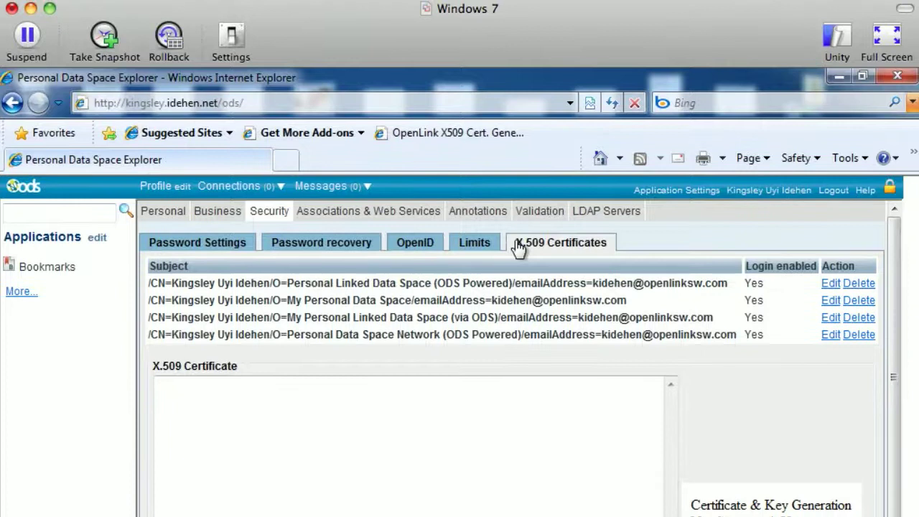
mouse_move(356, 190)
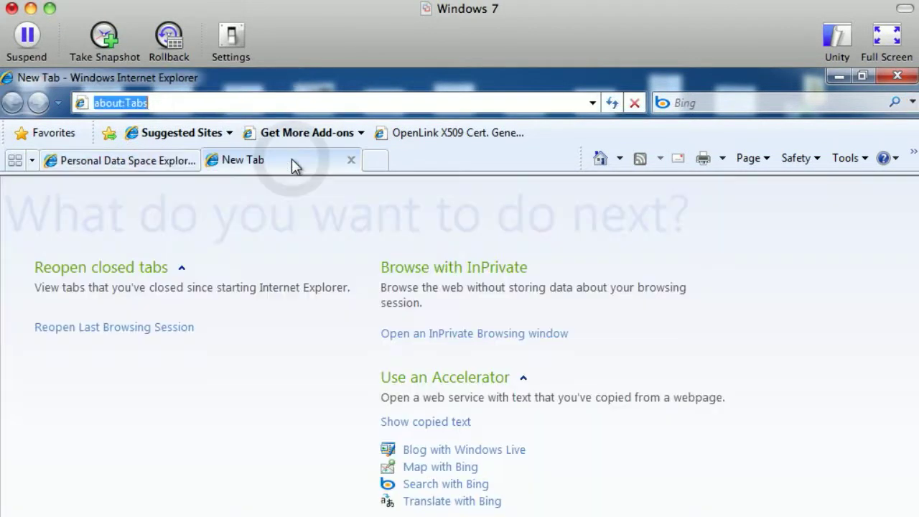
type("http://foaf.me/")
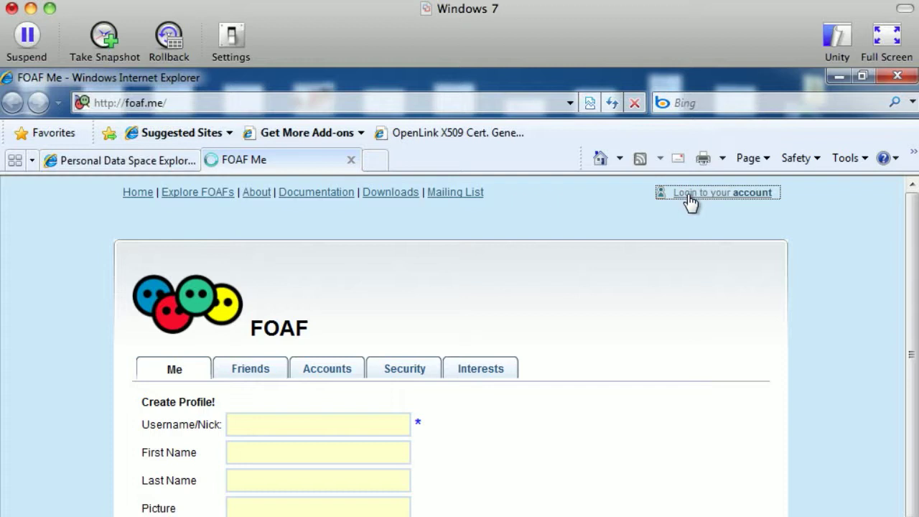
left_click(724, 193)
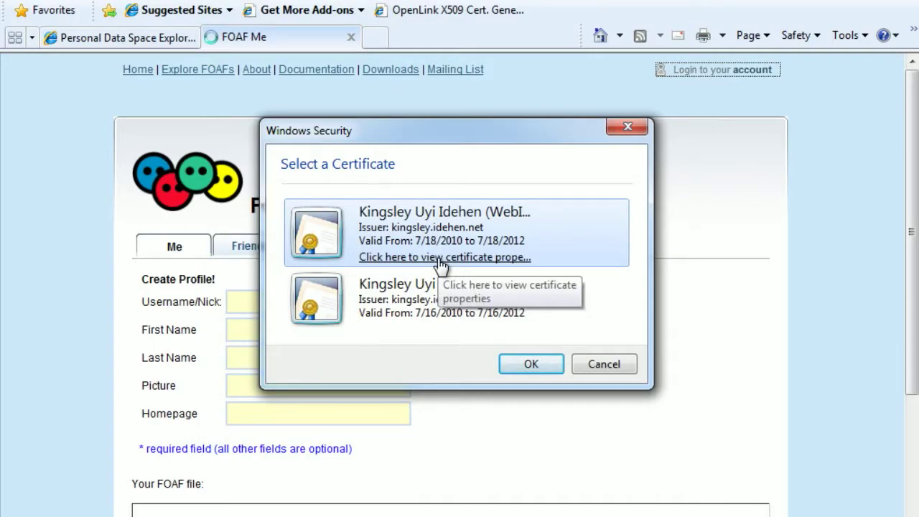
Review the newest WebID certificate's details (valid 2010–2012, private key) and dismiss them
left_click(445, 257)
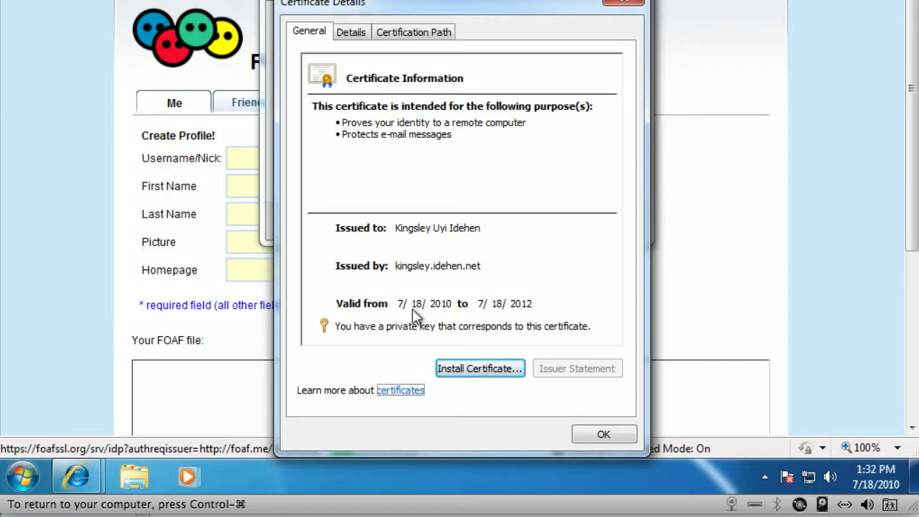
mouse_move(549, 309)
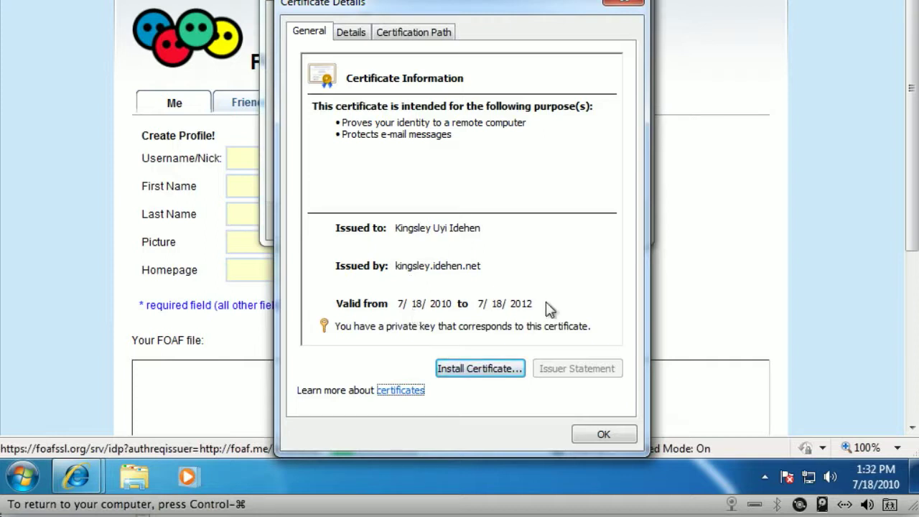
mouse_move(494, 342)
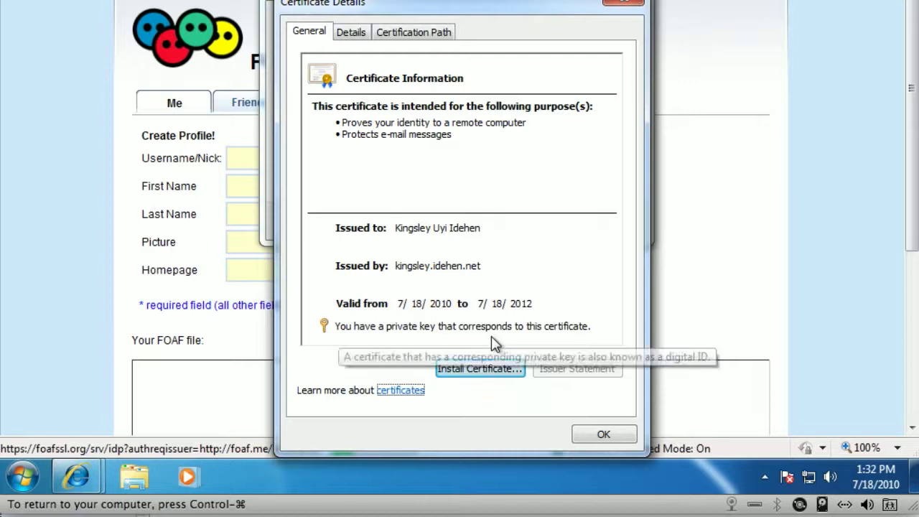
mouse_move(581, 331)
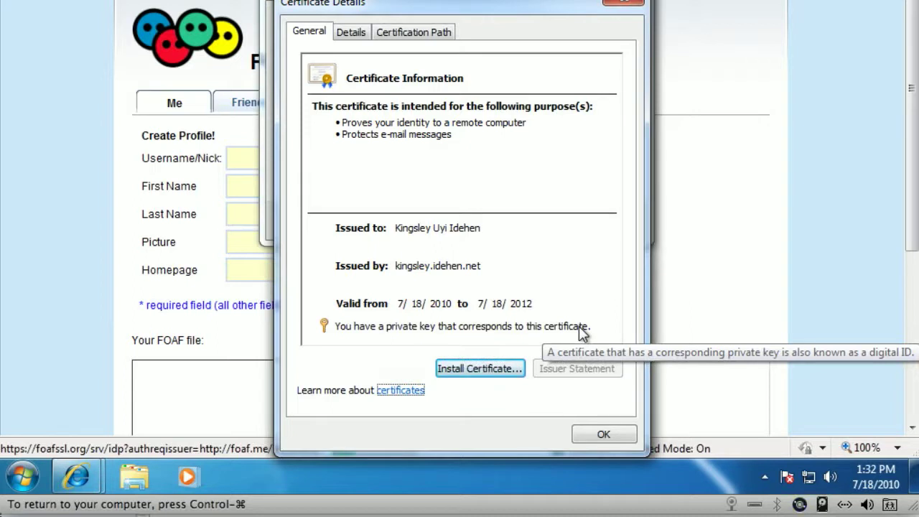
mouse_move(603, 434)
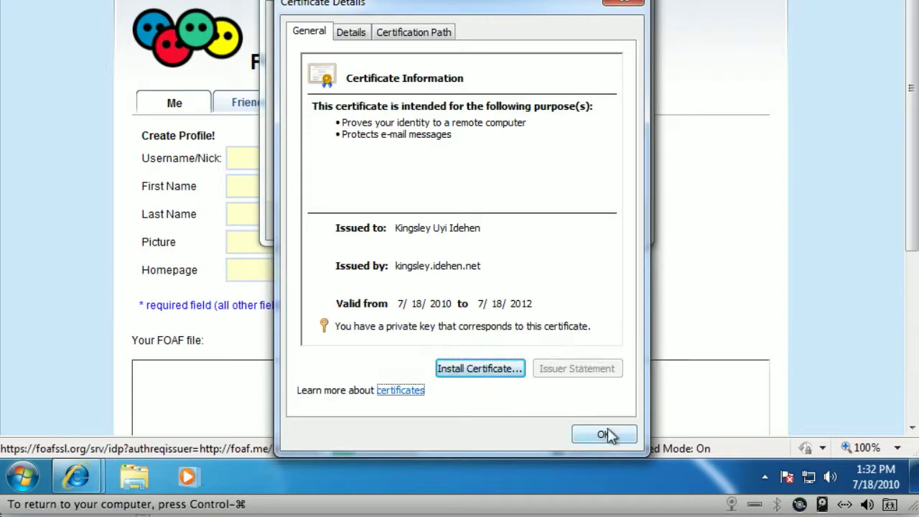
left_click(603, 434)
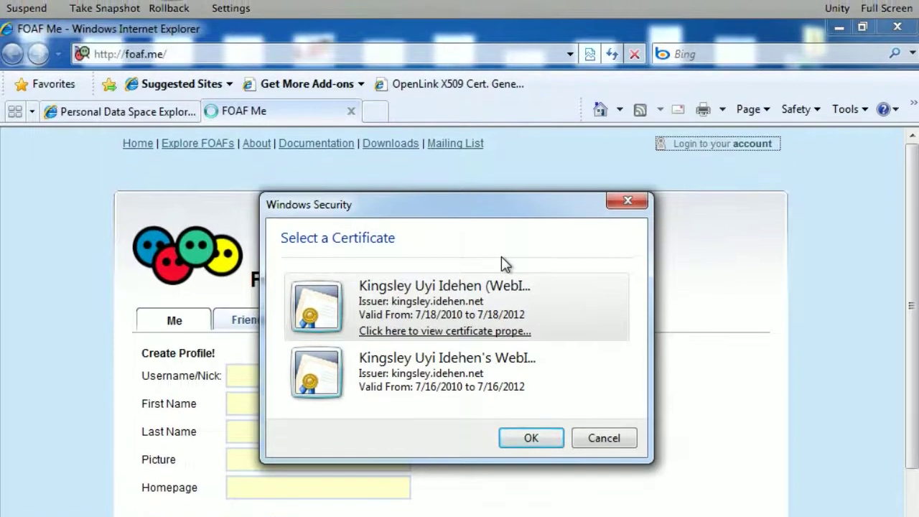
left_click(531, 438)
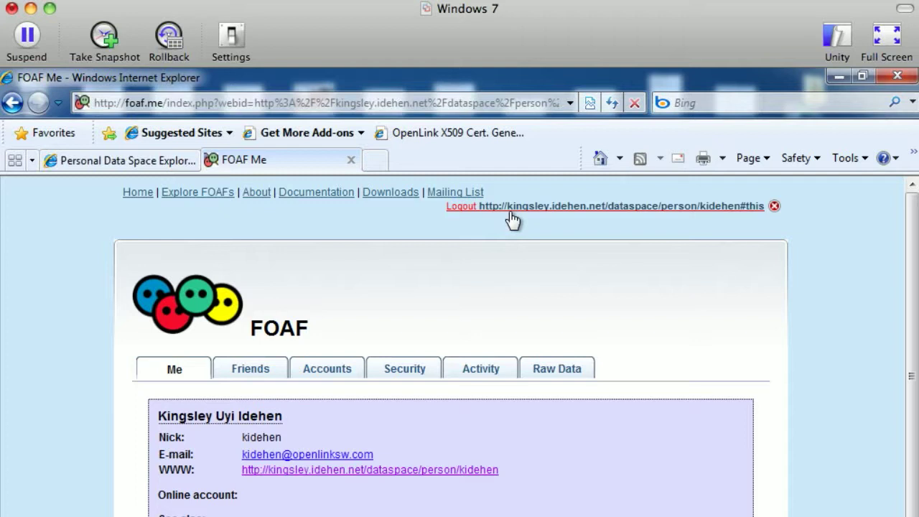
mouse_move(388, 171)
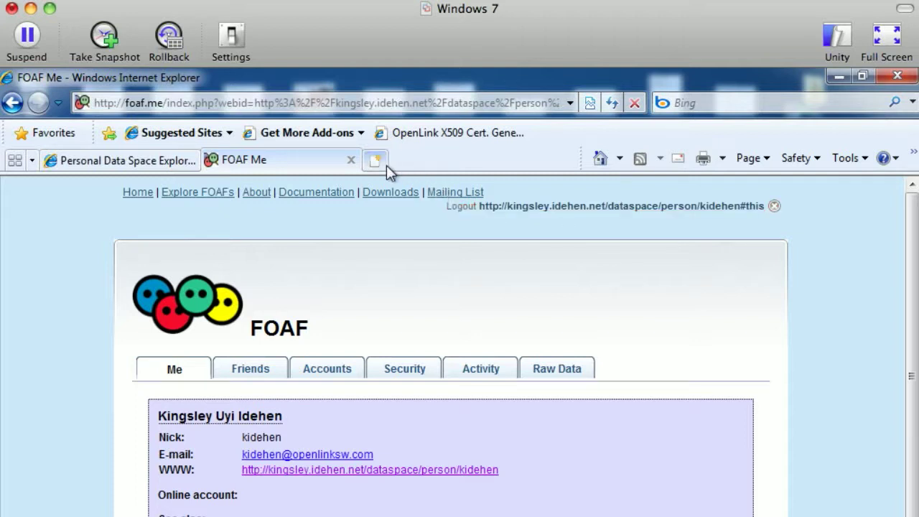
Load stackoverflow.com in a new tab from history and log out of the existing account
left_click(375, 159)
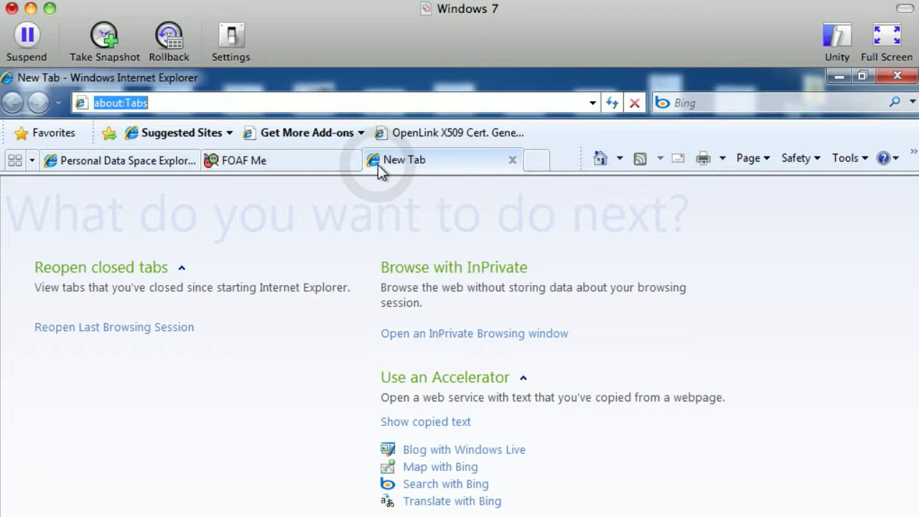
type("stac")
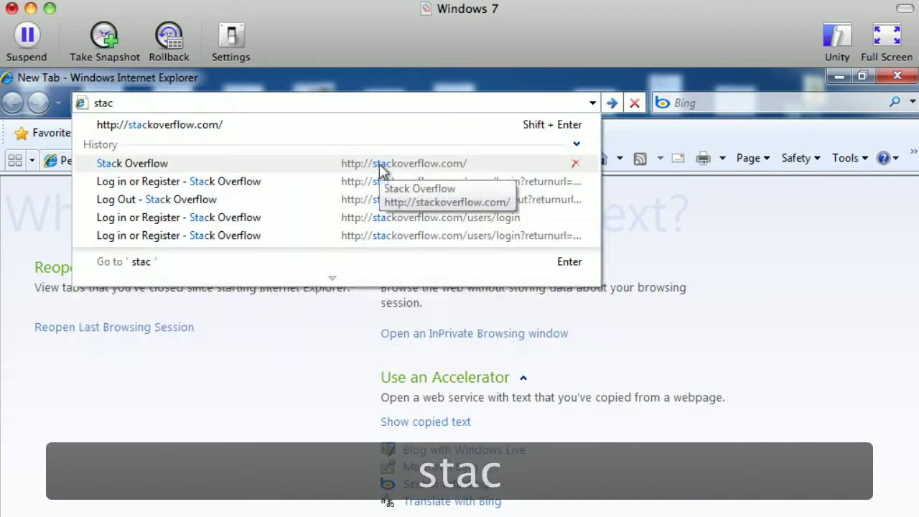
left_click(132, 164)
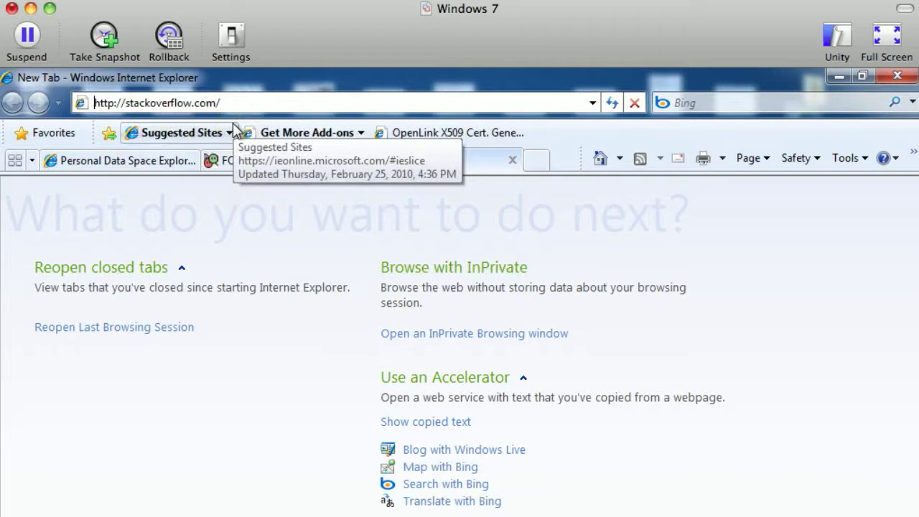
key("Return")
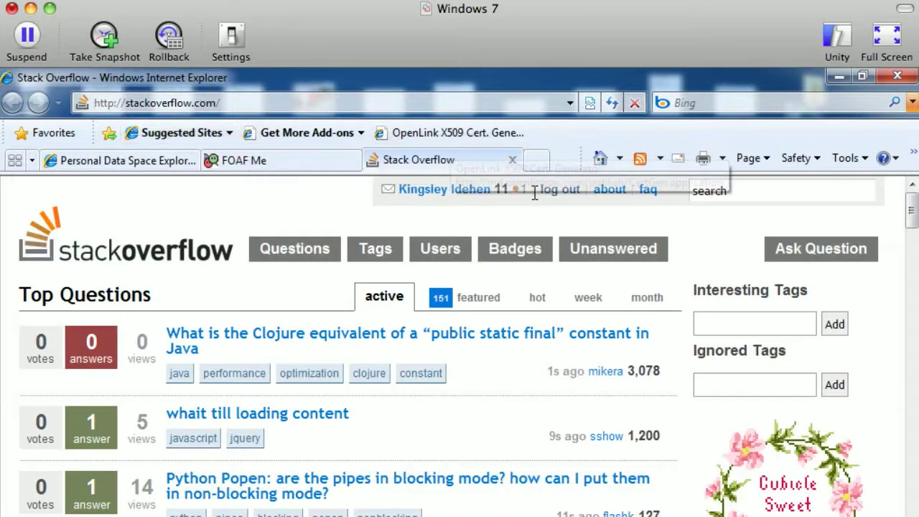
left_click(560, 190)
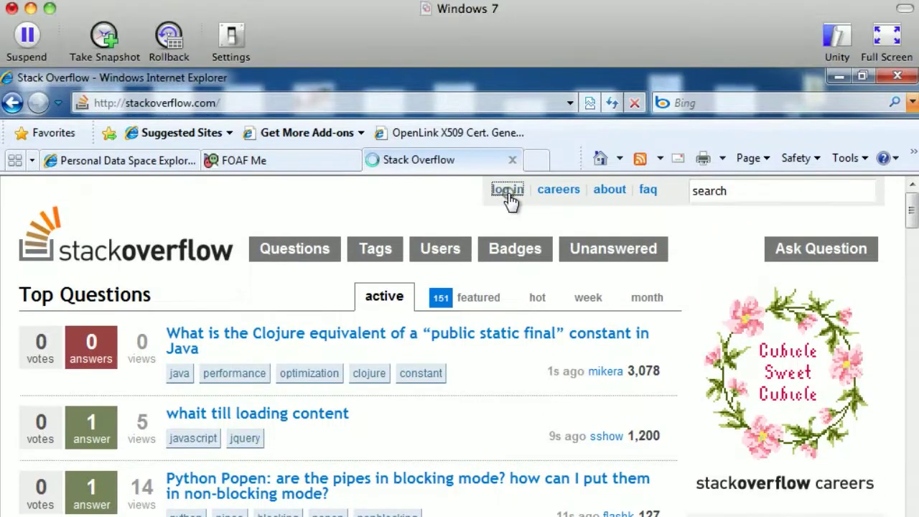
left_click(507, 190)
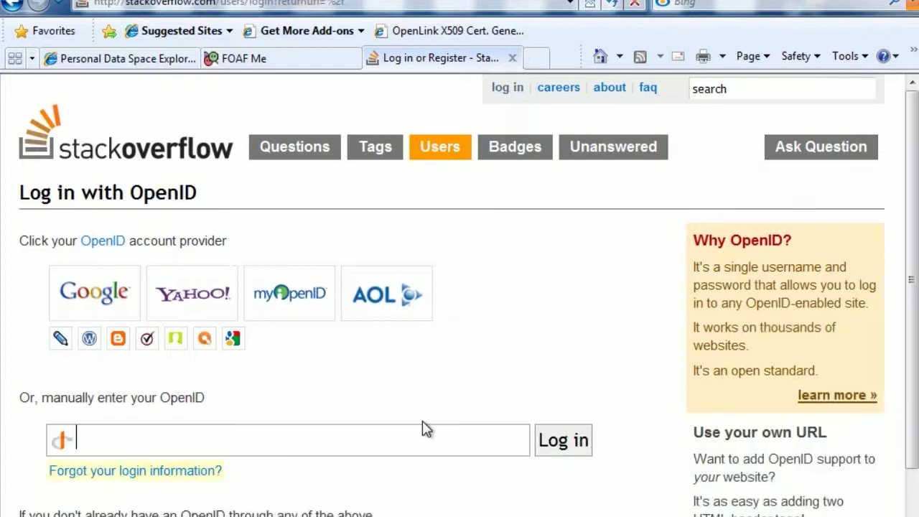
scroll("down", 3)
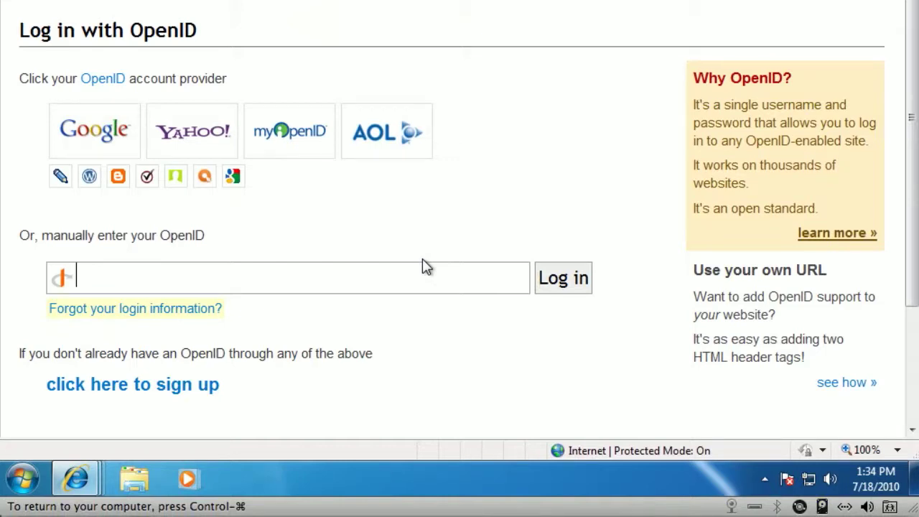
type("http:")
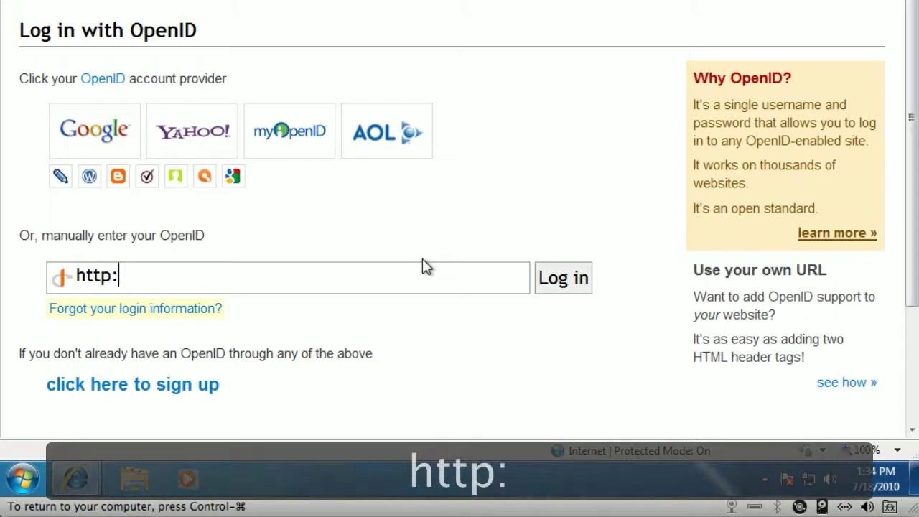
type("//kingsley")
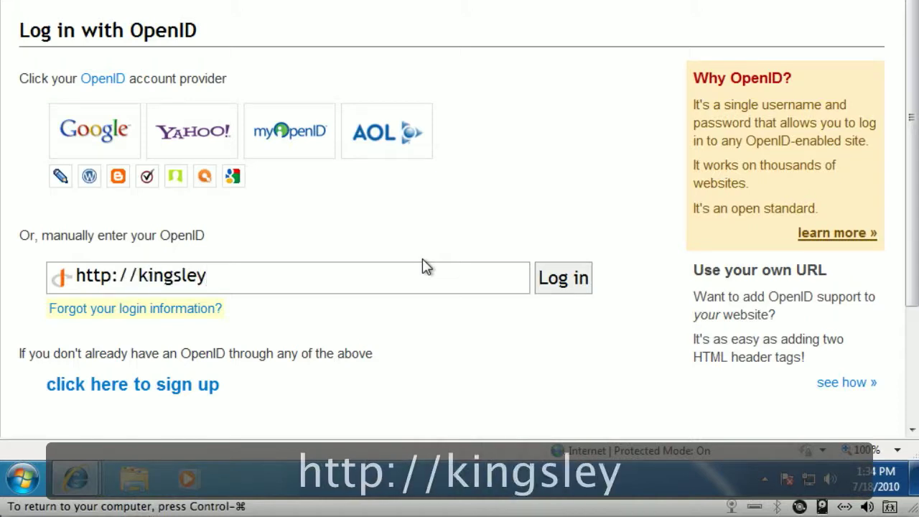
type(".idehe")
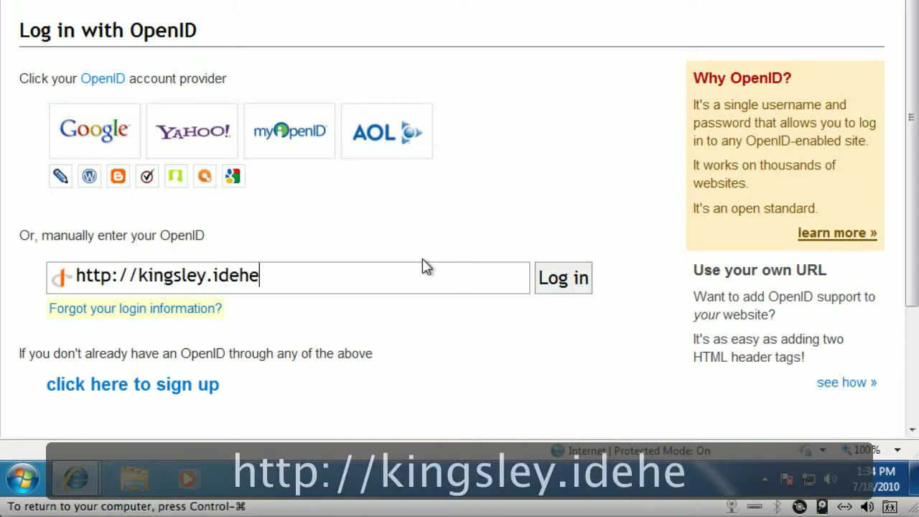
type("n.net/data")
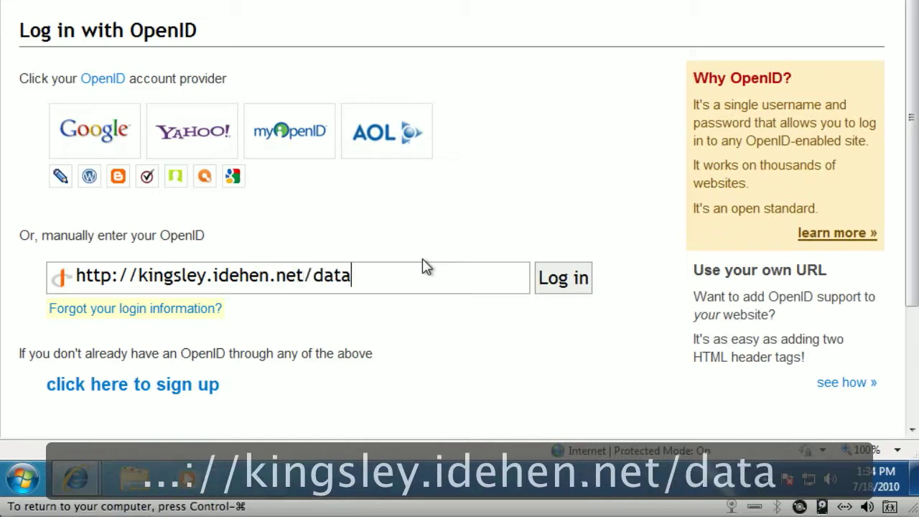
type("space/perso")
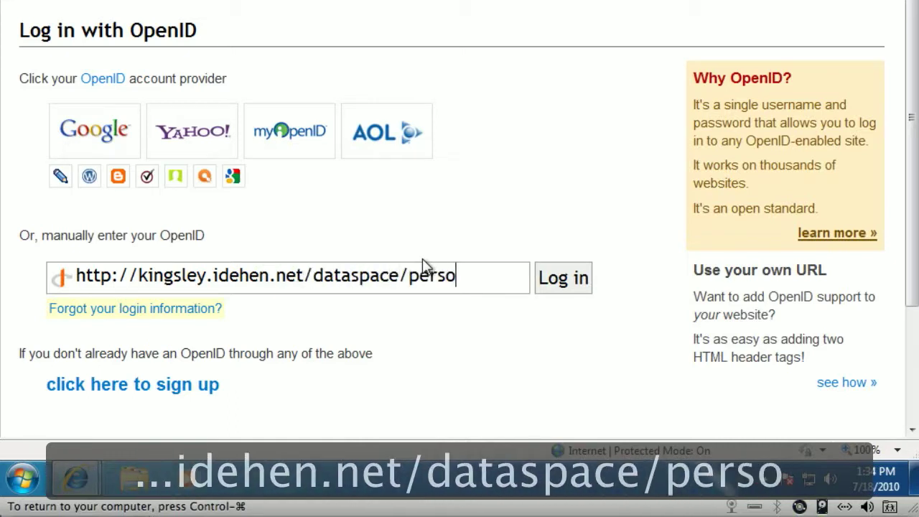
type("n/kidehen")
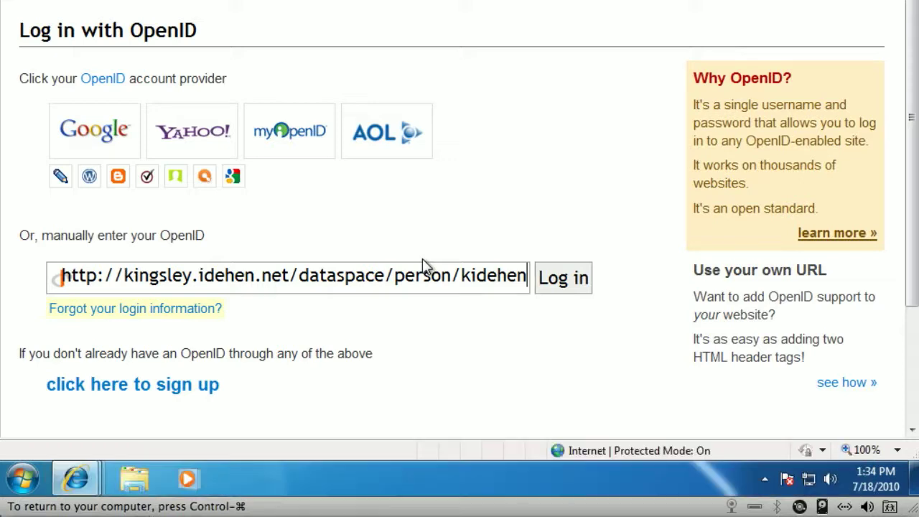
scroll("up", 3)
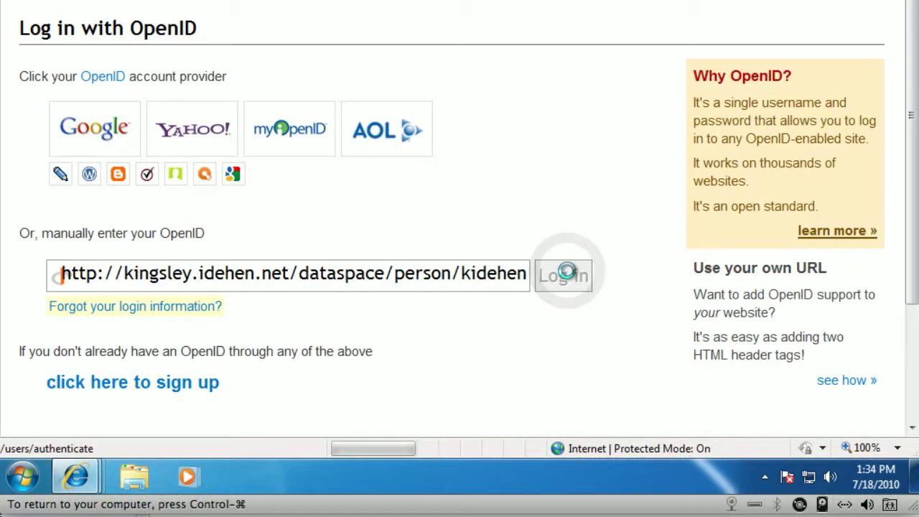
Submit the OpenID login and choose the WebID certificate, landing on a security certificate warning
left_click(563, 276)
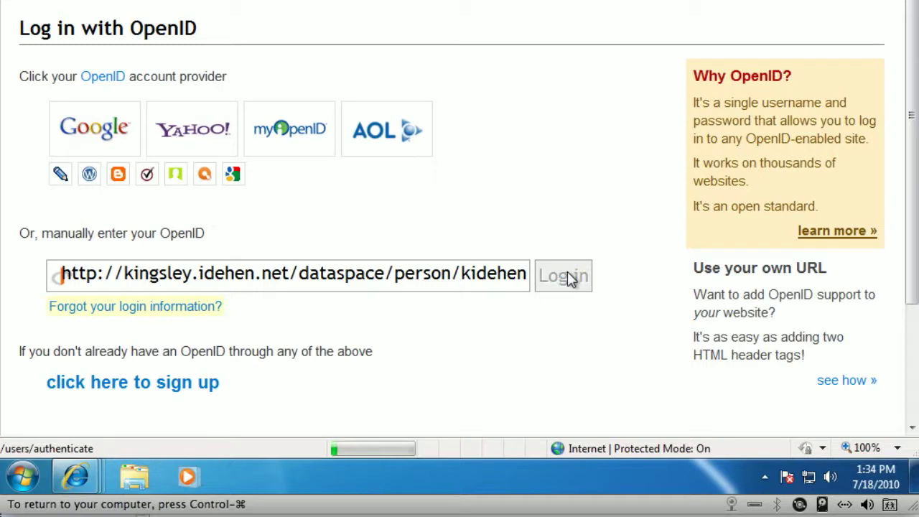
left_click(563, 276)
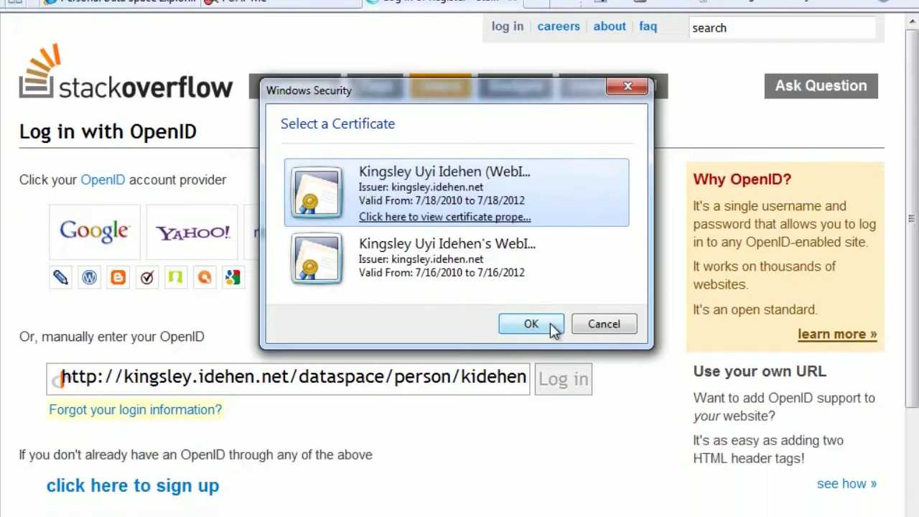
left_click(531, 325)
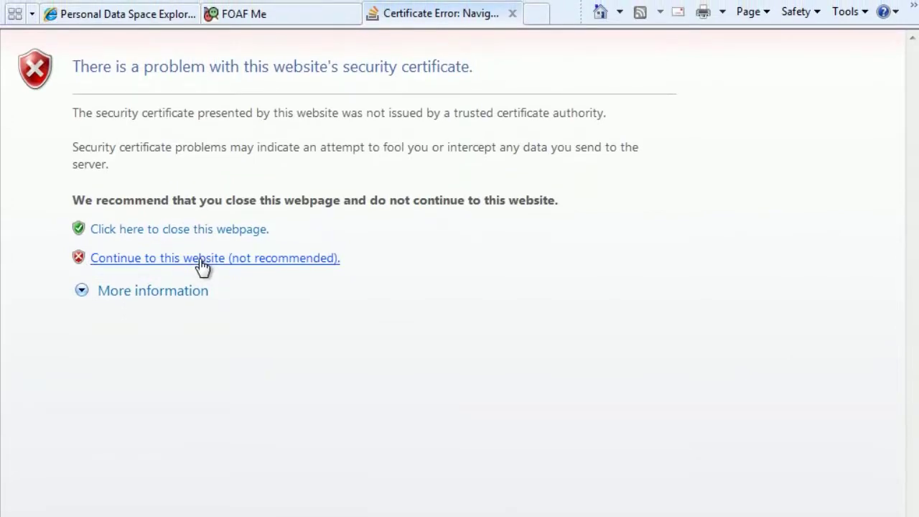
Continue past the warning, confirm the WebID certificate, and verify Kingsley Idehen is logged in to Stack Overflow
left_click(214, 259)
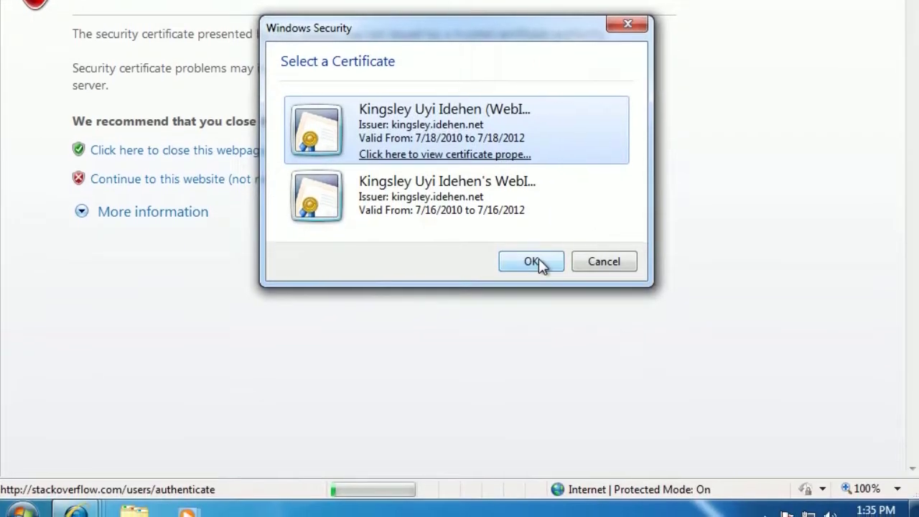
left_click(531, 262)
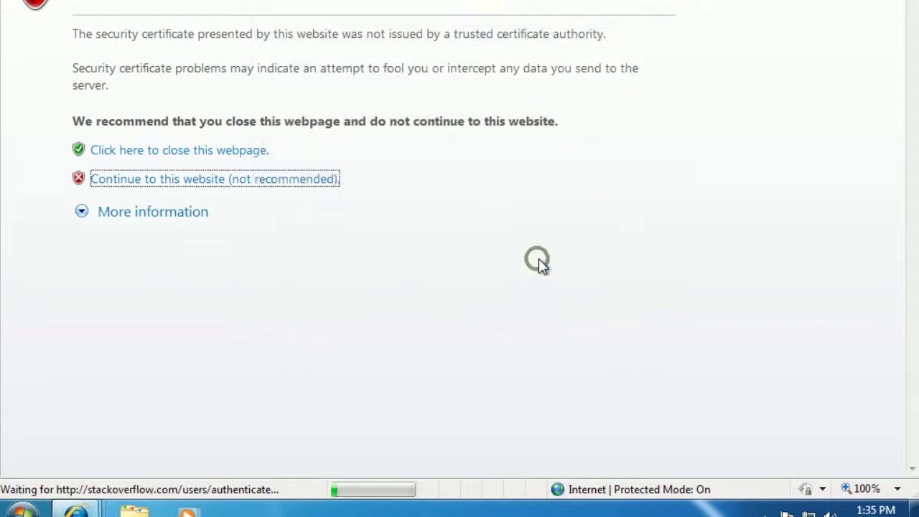
left_click(213, 178)
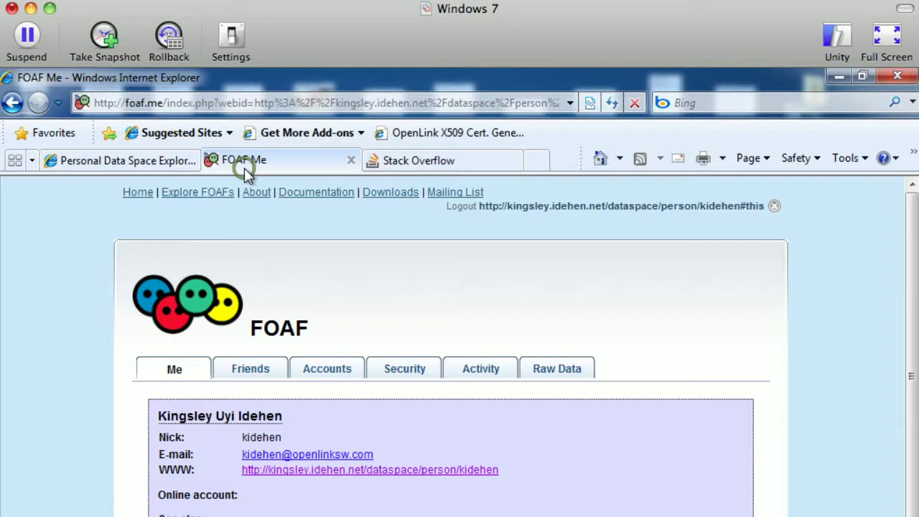
left_click(416, 160)
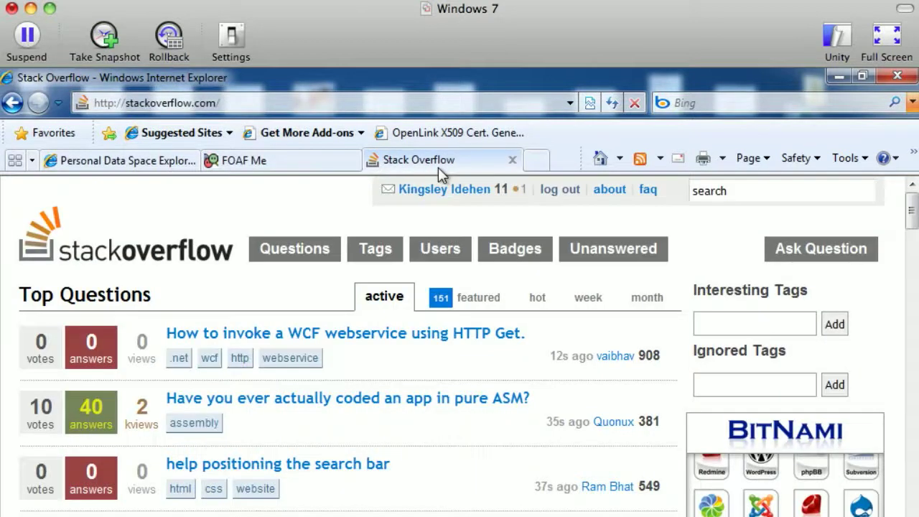